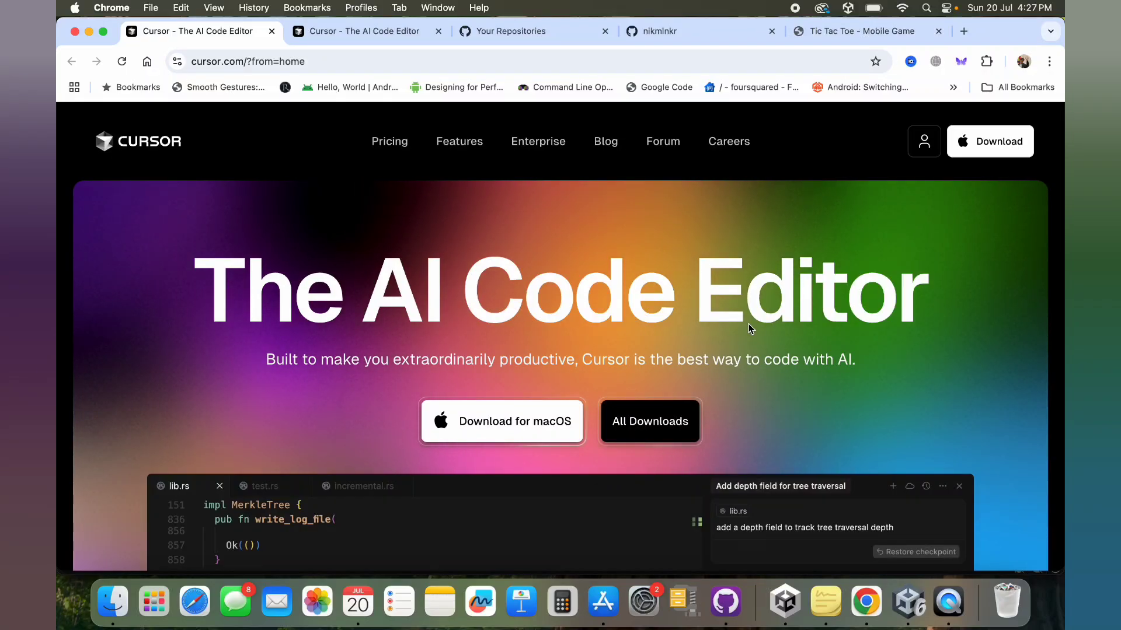
{"action": "mouse_move", "coordinate": [315, 242]}
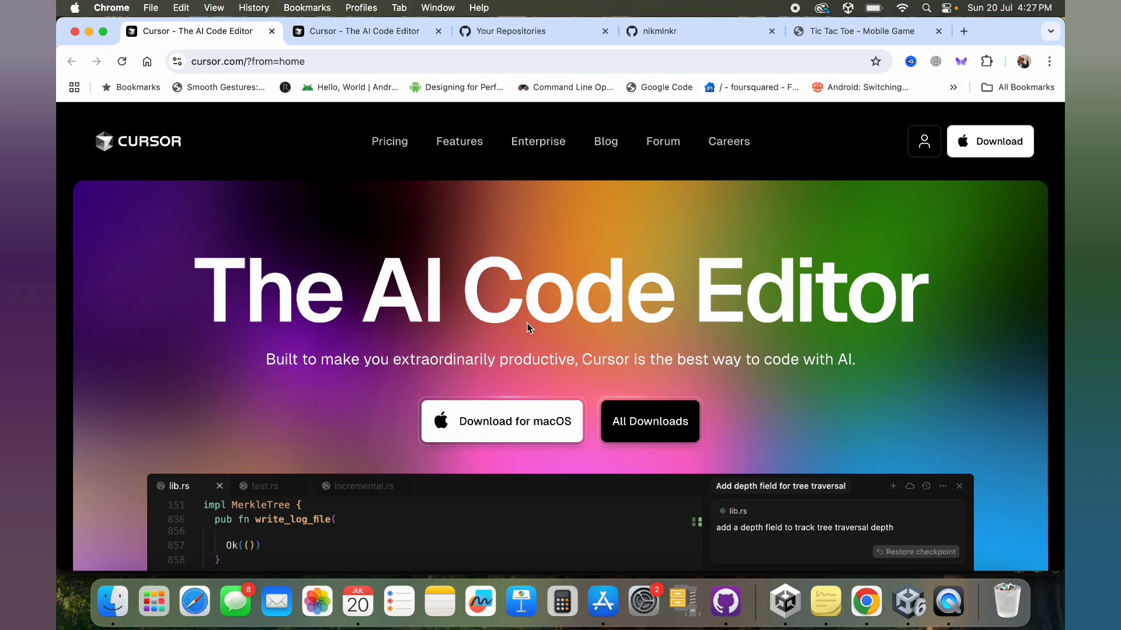
{"action": "mouse_move", "coordinate": [484, 338]}
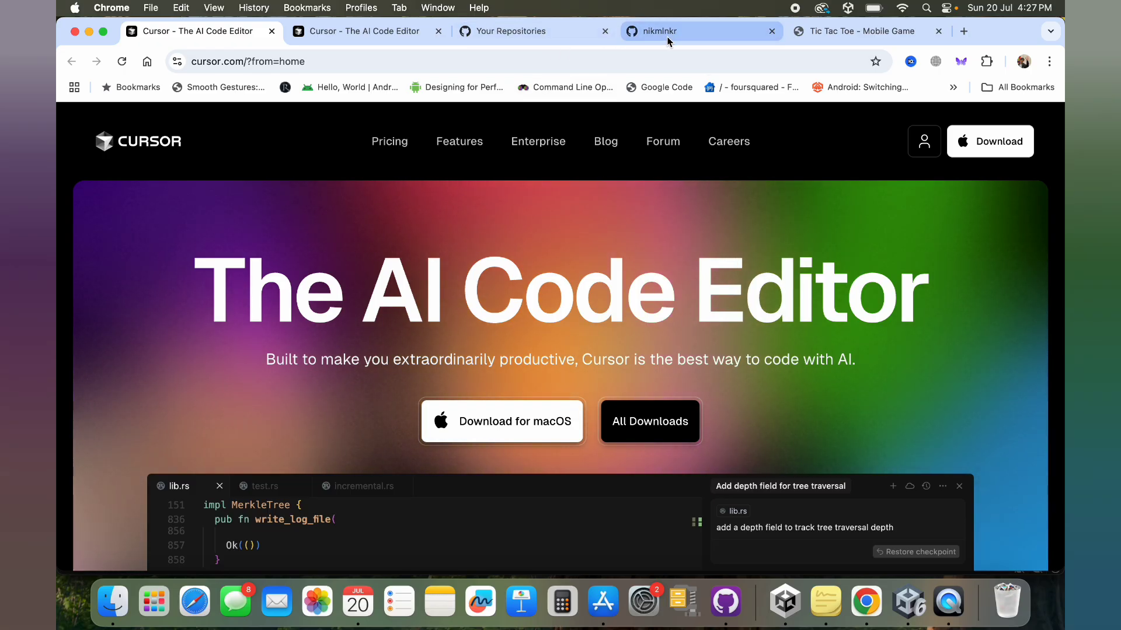
From the GitHub profile page, open the pinned TicTacToeAIAgentBuilt repository card.
{"action": "left_click", "coordinate": [700, 31]}
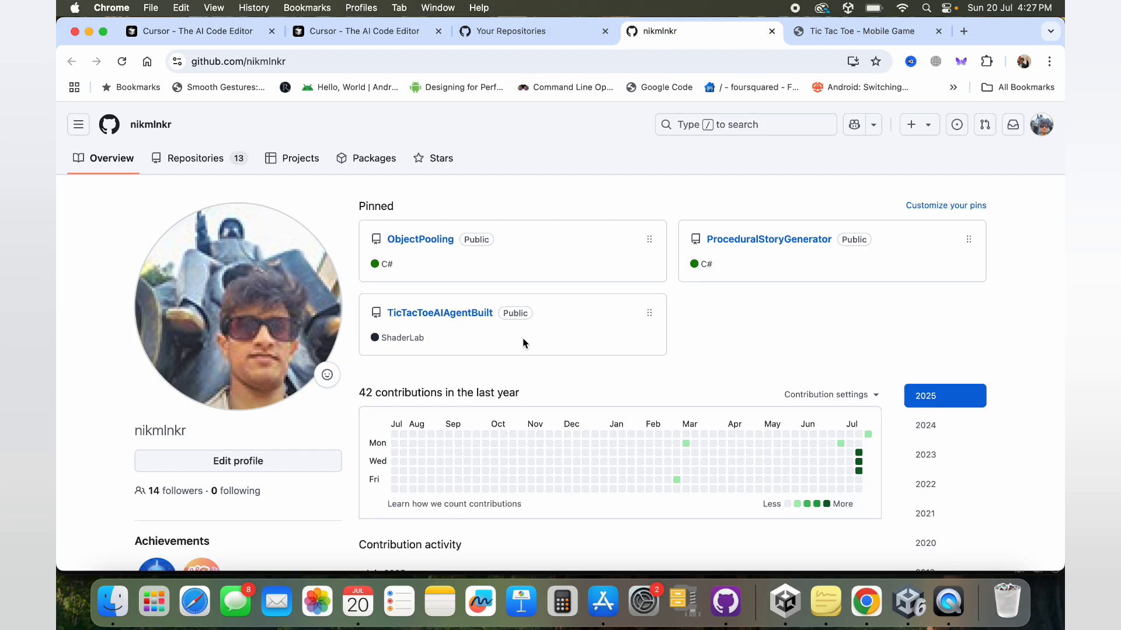
{"action": "mouse_move", "coordinate": [429, 311]}
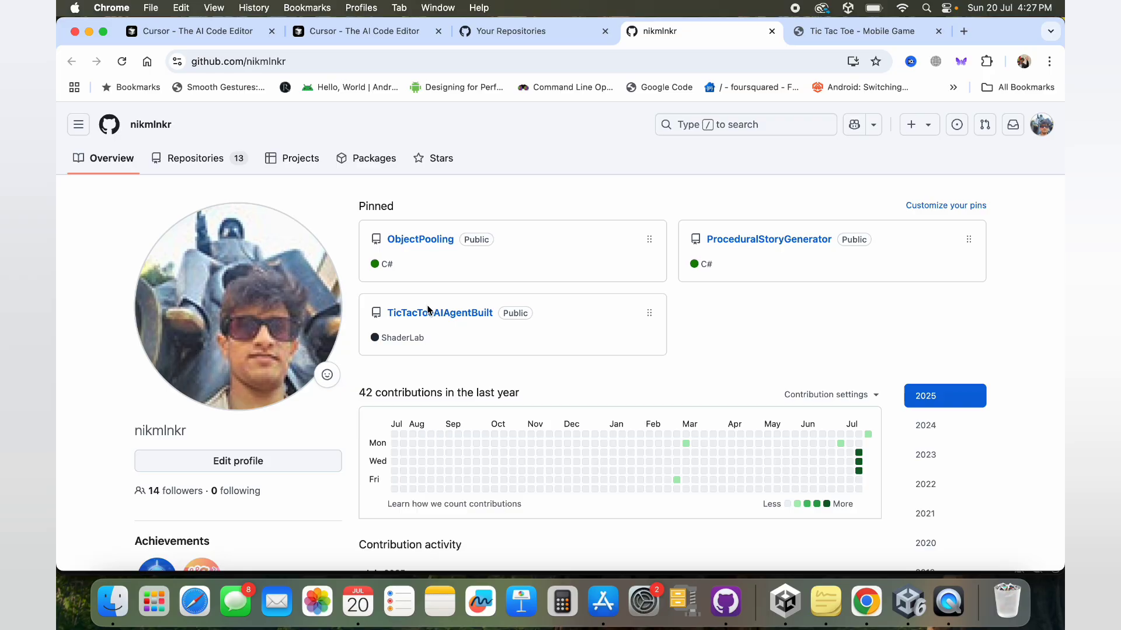
{"action": "mouse_move", "coordinate": [439, 312]}
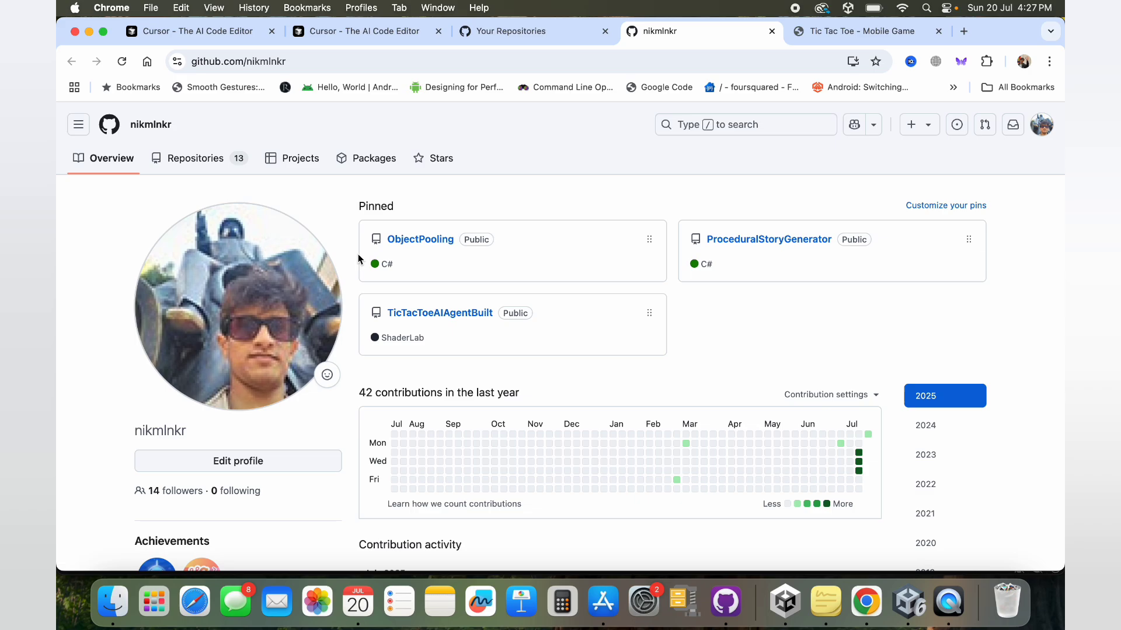
{"action": "mouse_move", "coordinate": [194, 158]}
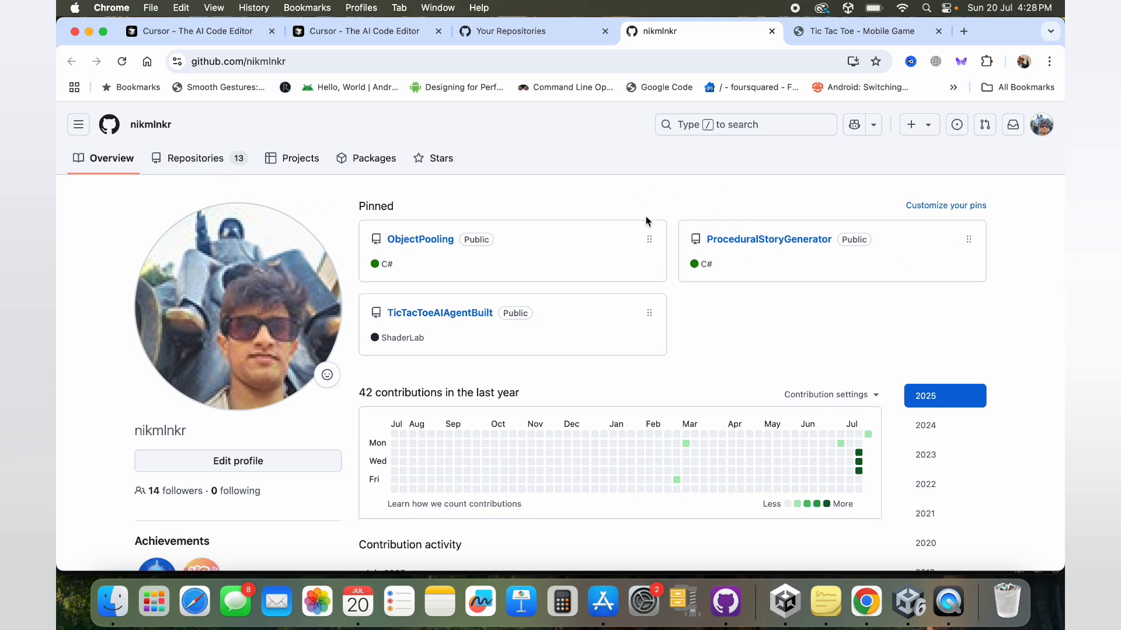
{"action": "mouse_move", "coordinate": [630, 279]}
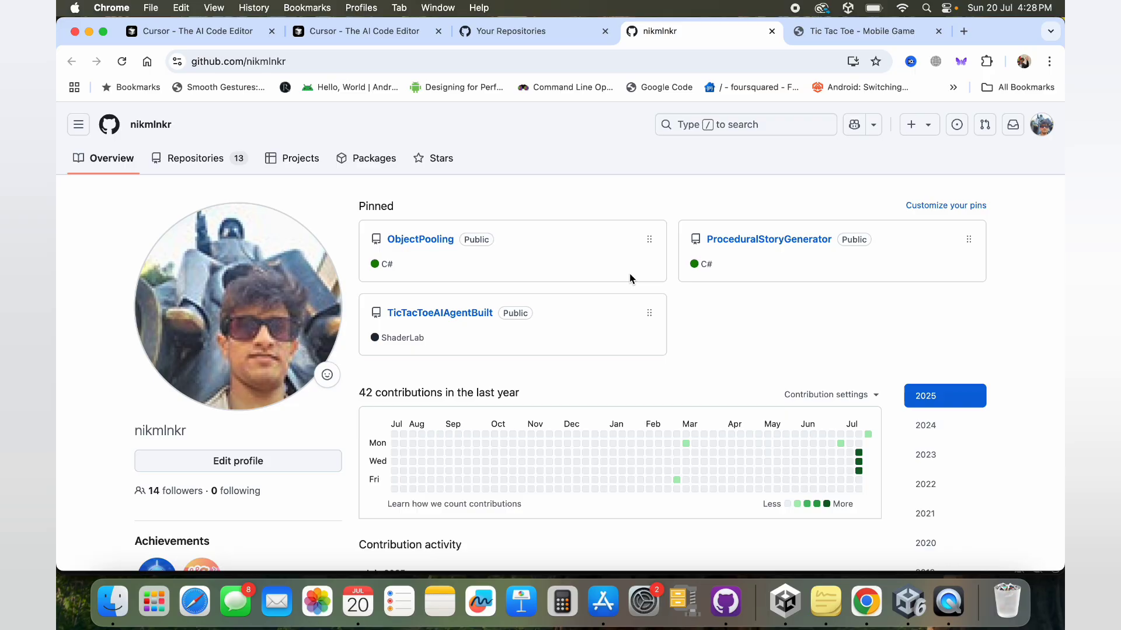
{"action": "mouse_move", "coordinate": [440, 313]}
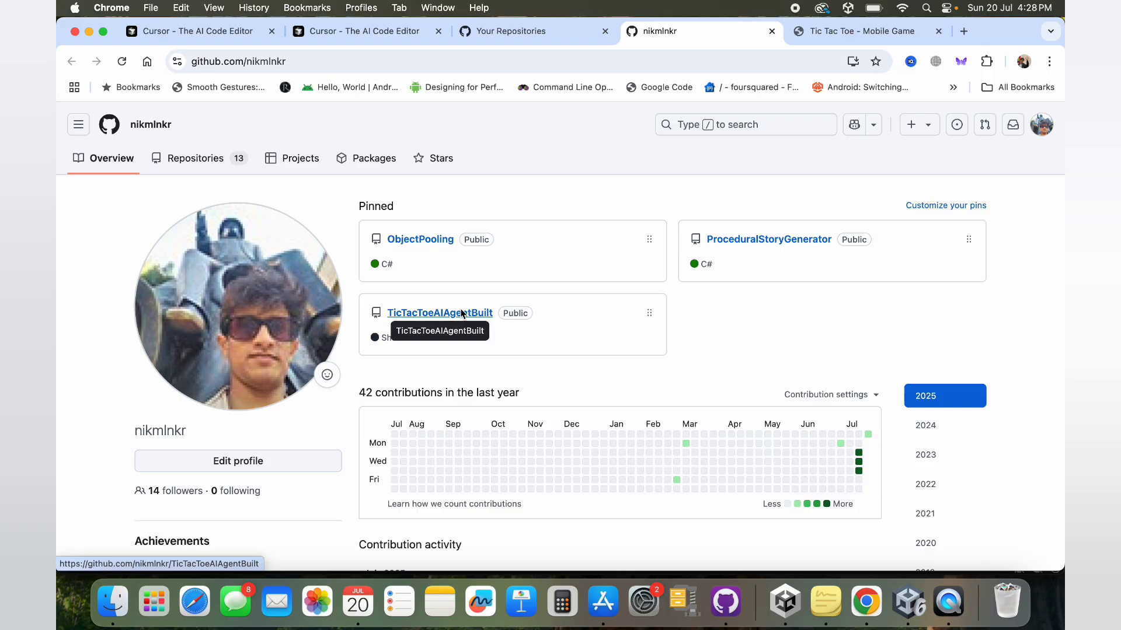
{"action": "left_click", "coordinate": [440, 313]}
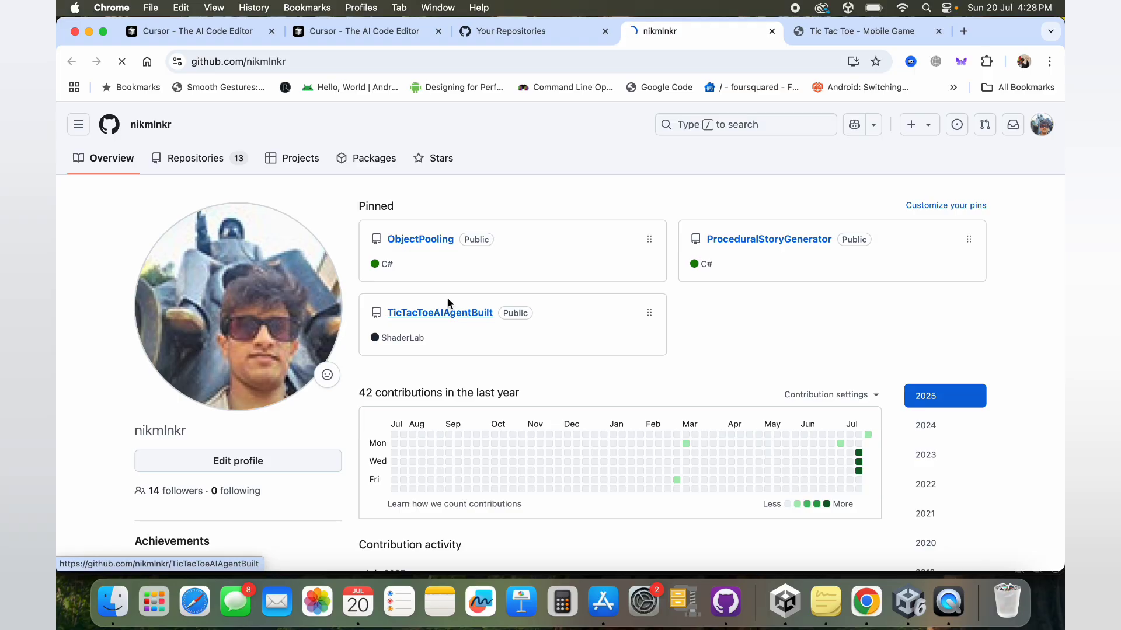
{"action": "left_click", "coordinate": [440, 312]}
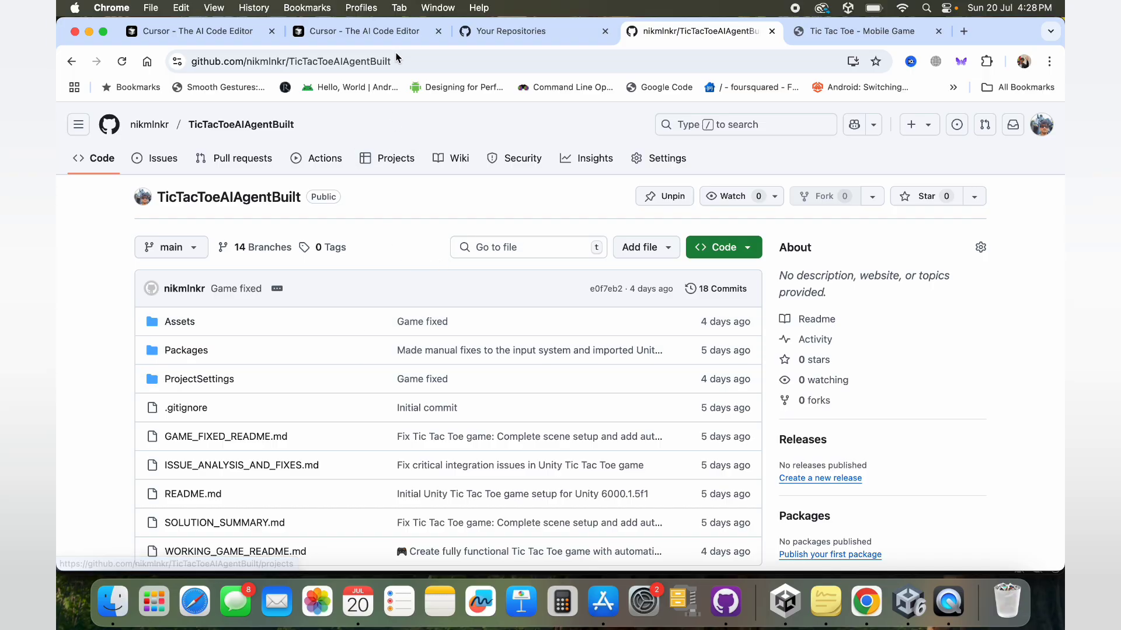
On cursor.com/agents, open 'Build mobile tic tac toe game' from the This Week list.
{"action": "left_click", "coordinate": [361, 31]}
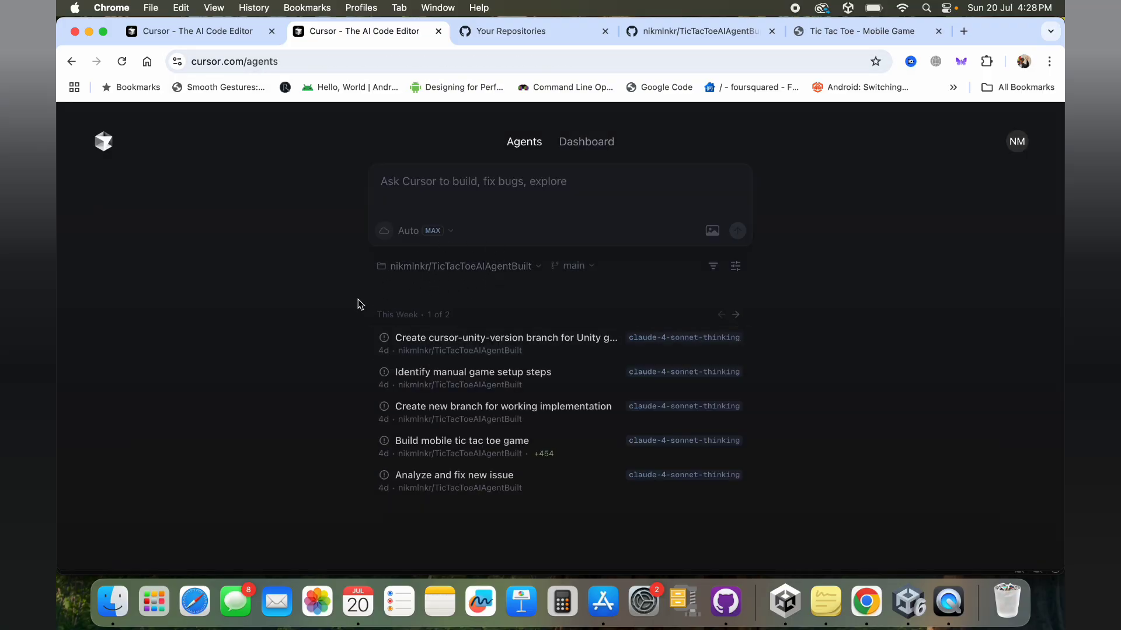
{"action": "mouse_move", "coordinate": [458, 308]}
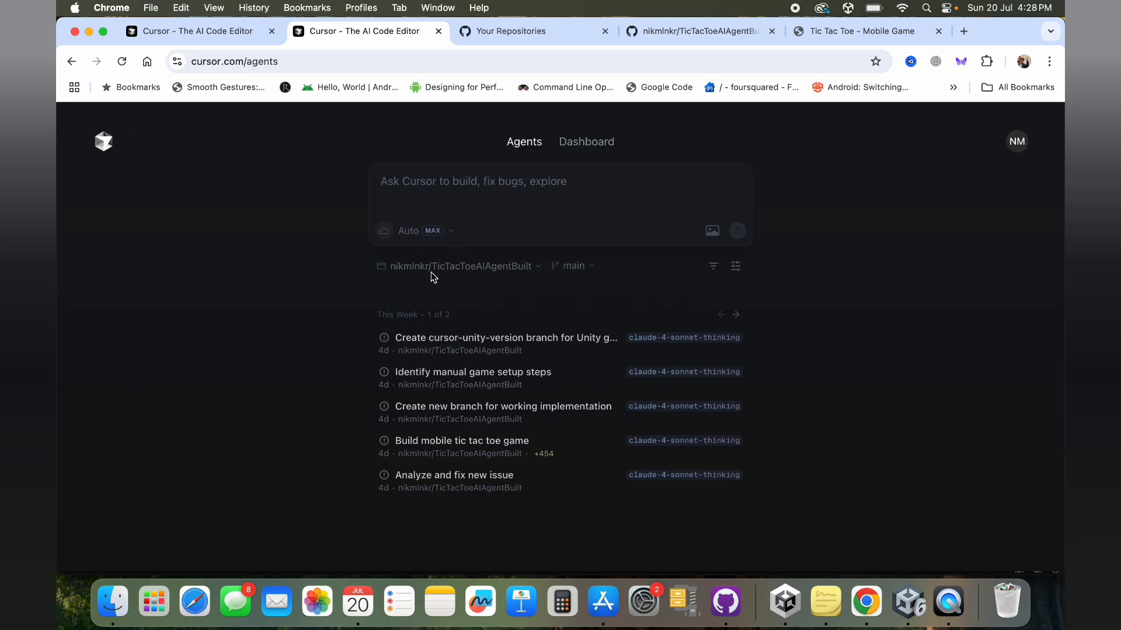
{"action": "mouse_move", "coordinate": [465, 281]}
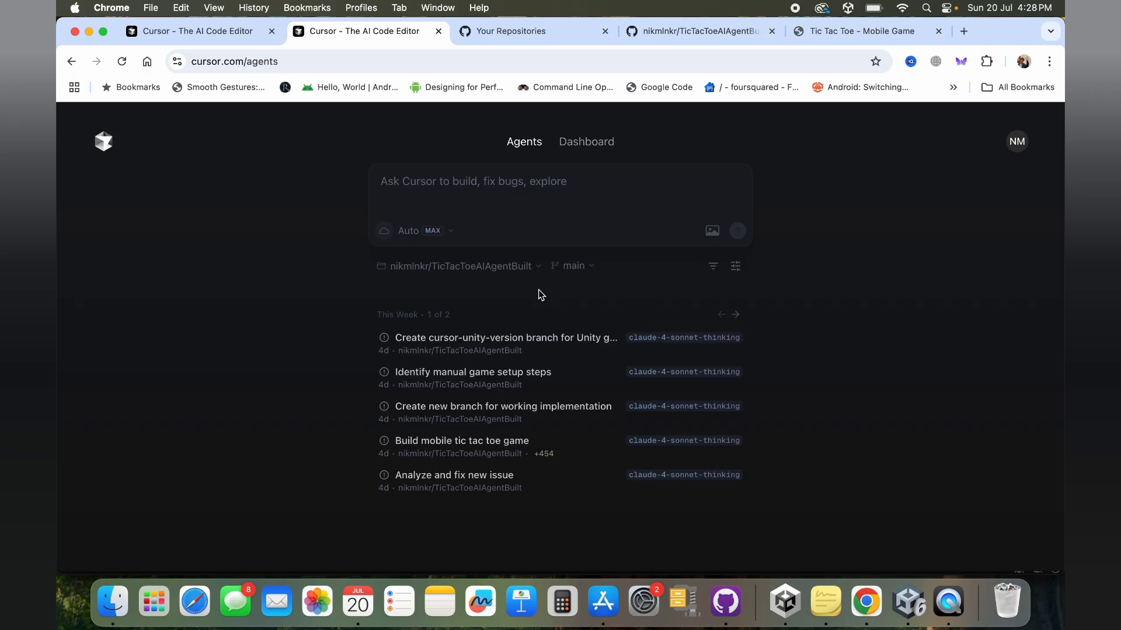
{"action": "mouse_move", "coordinate": [498, 451]}
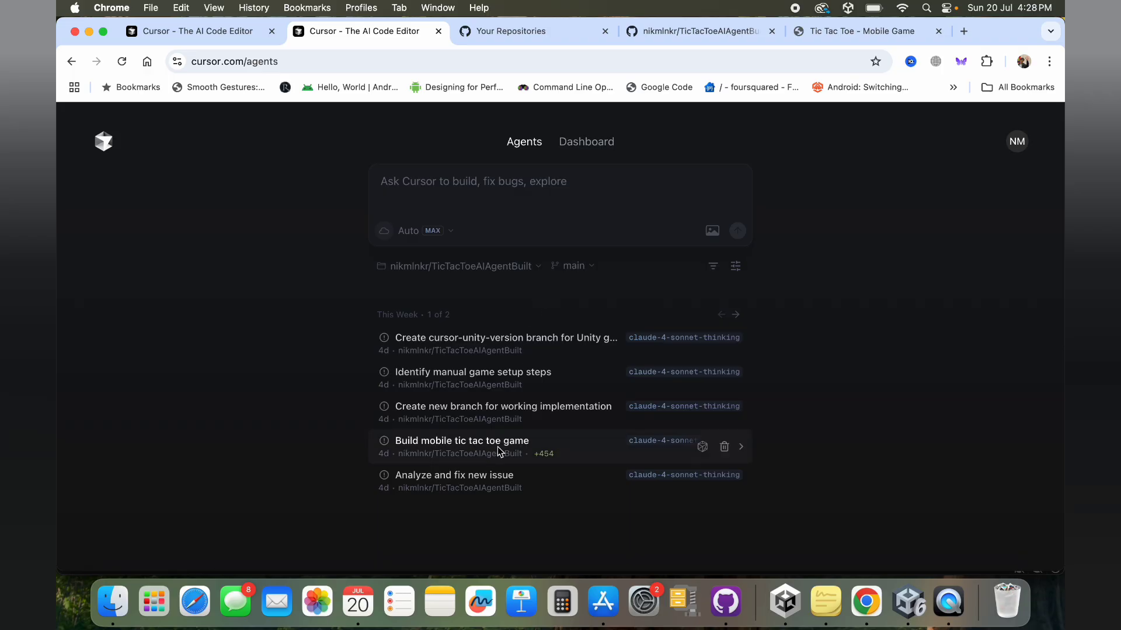
{"action": "left_click", "coordinate": [461, 442]}
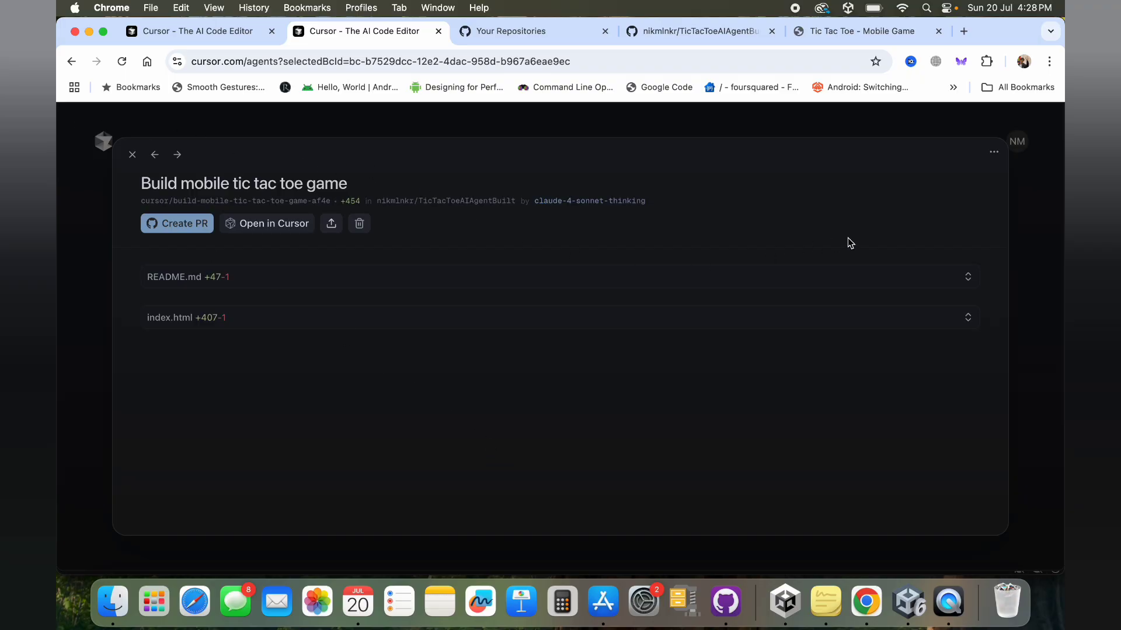
{"action": "left_click", "coordinate": [993, 152]}
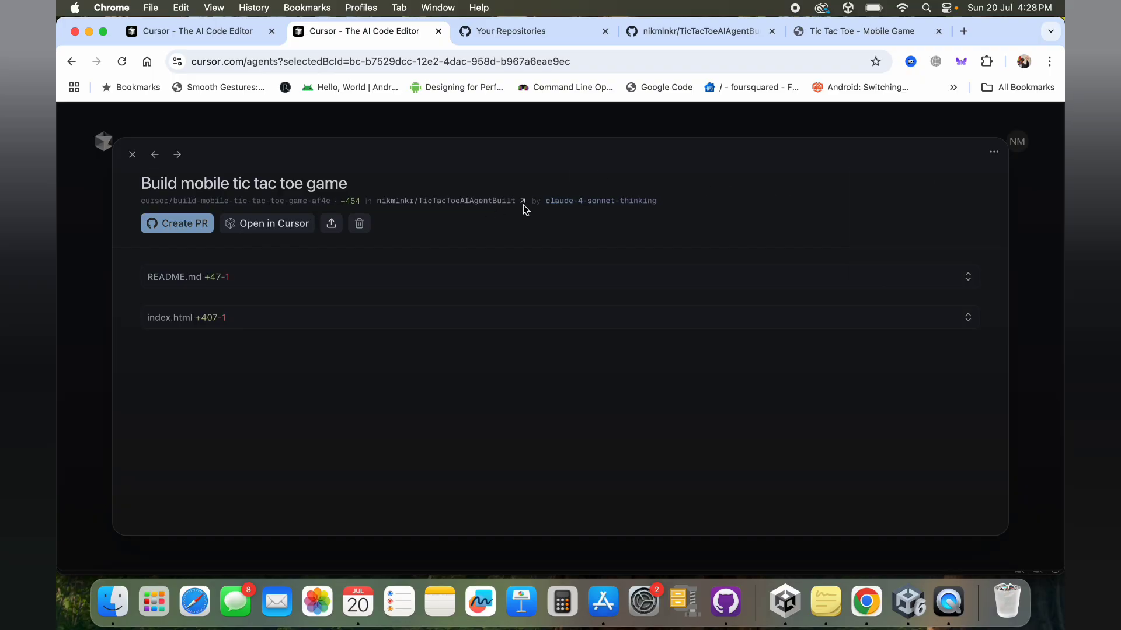
{"action": "mouse_move", "coordinate": [522, 163]}
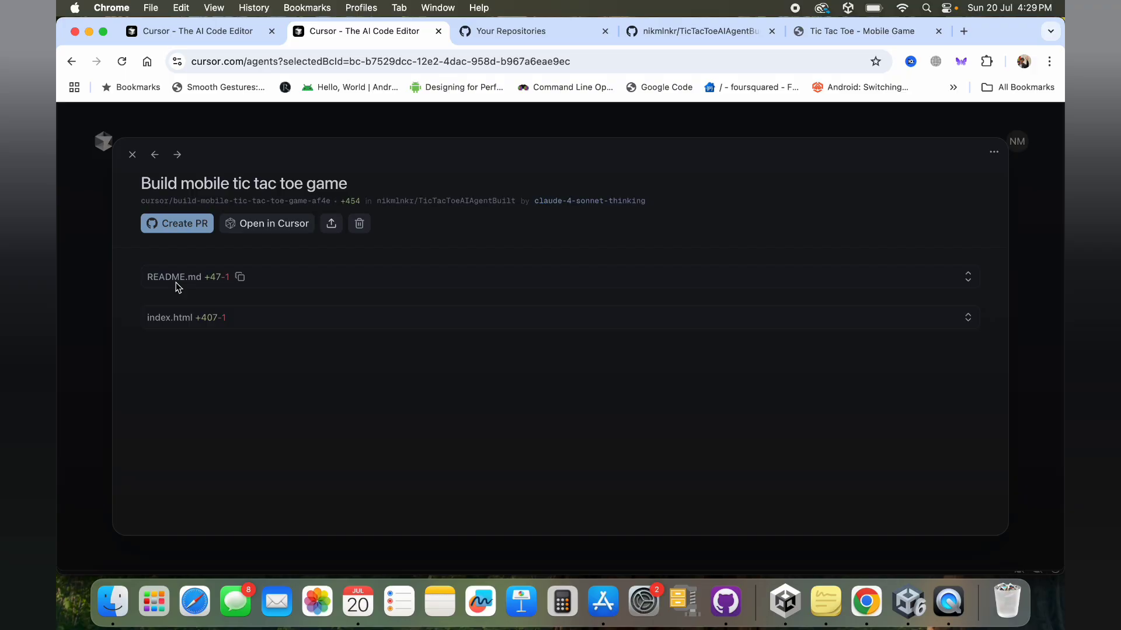
{"action": "mouse_move", "coordinate": [264, 340]}
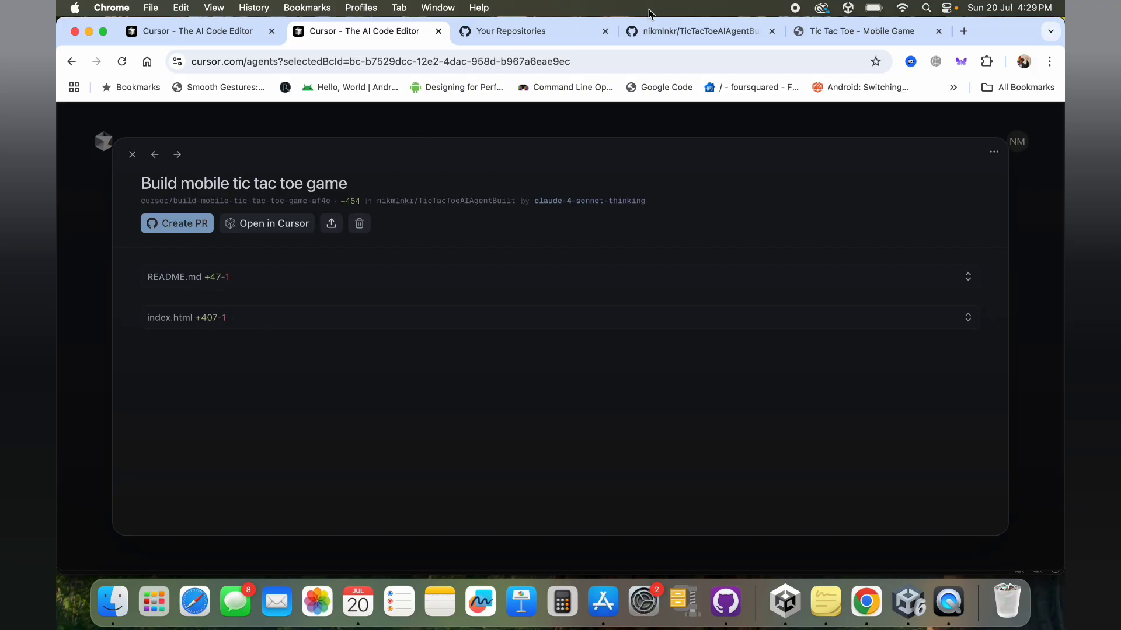
Open the cursor/build-mobile-tic-tac-toe-game-af4e branch from all branches and scroll through its files.
{"action": "left_click", "coordinate": [691, 31]}
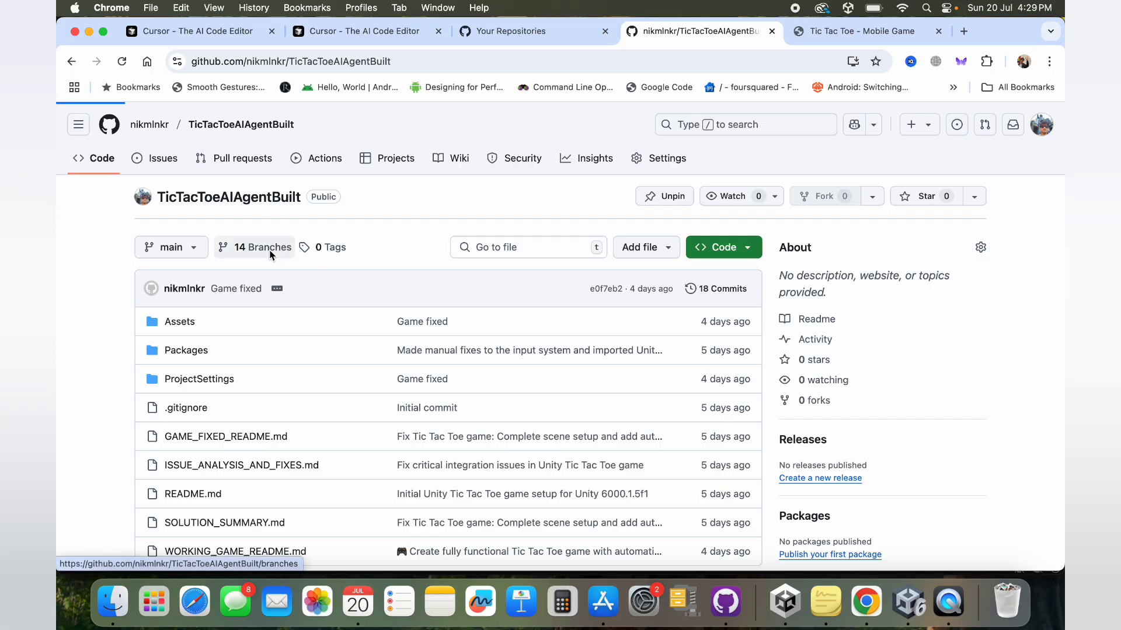
{"action": "left_click", "coordinate": [254, 248]}
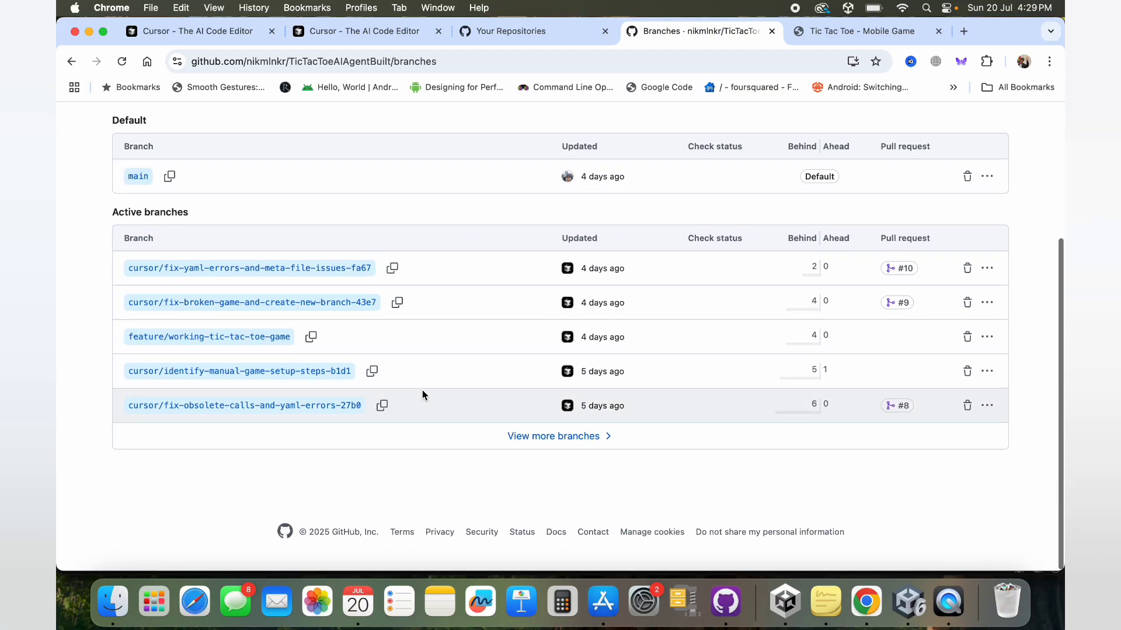
{"action": "left_click", "coordinate": [553, 436]}
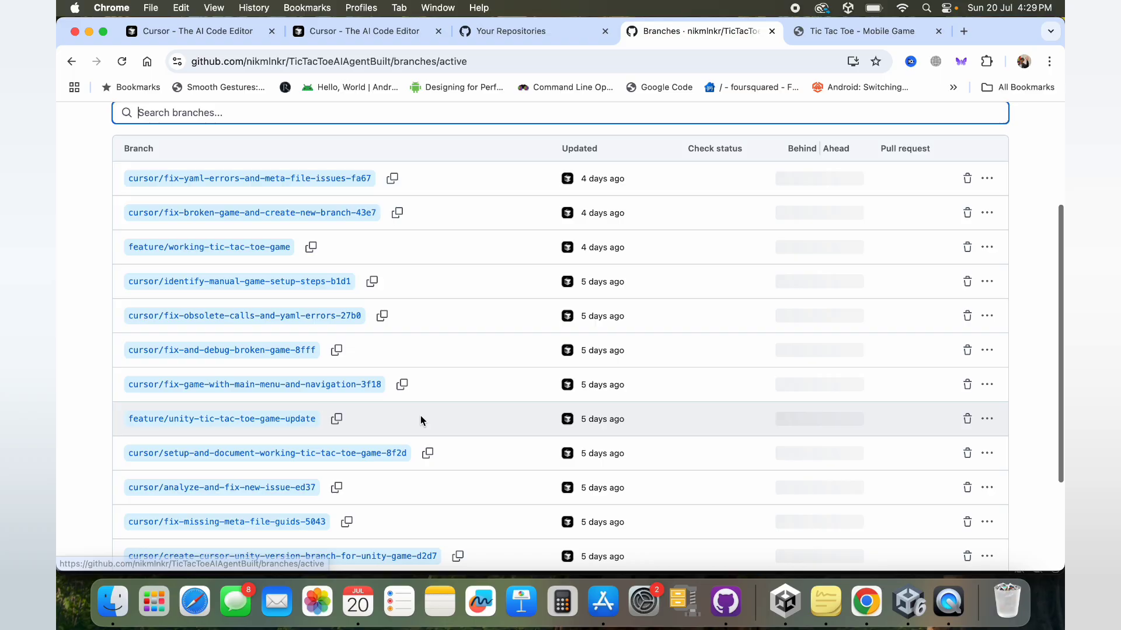
{"action": "scroll", "scroll_direction": "down", "scroll_amount": 3}
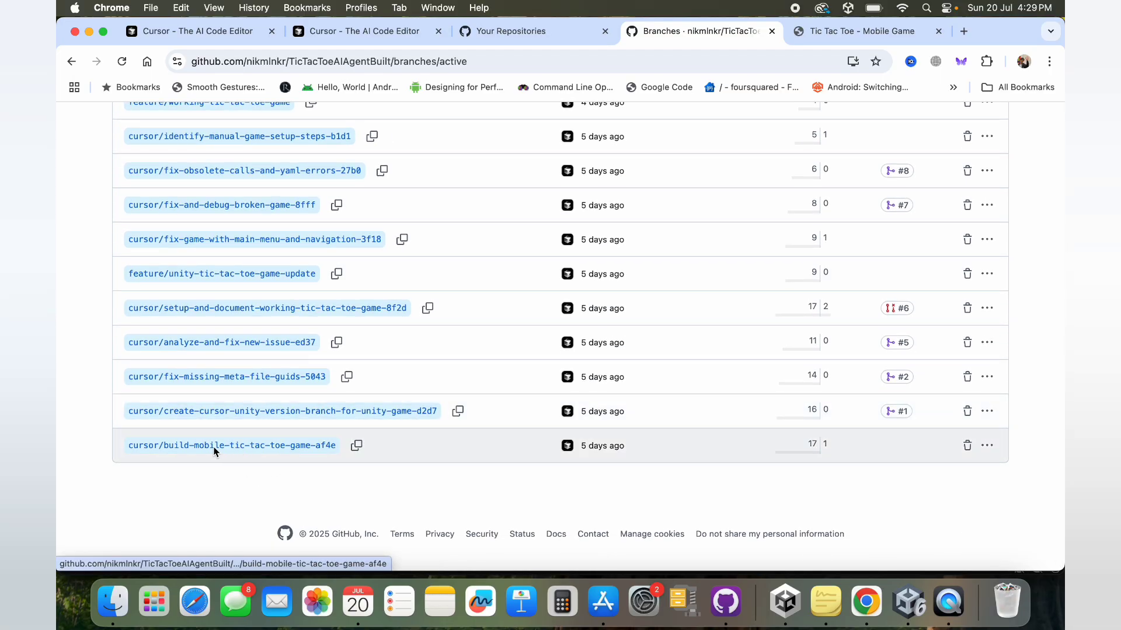
{"action": "left_click", "coordinate": [232, 446]}
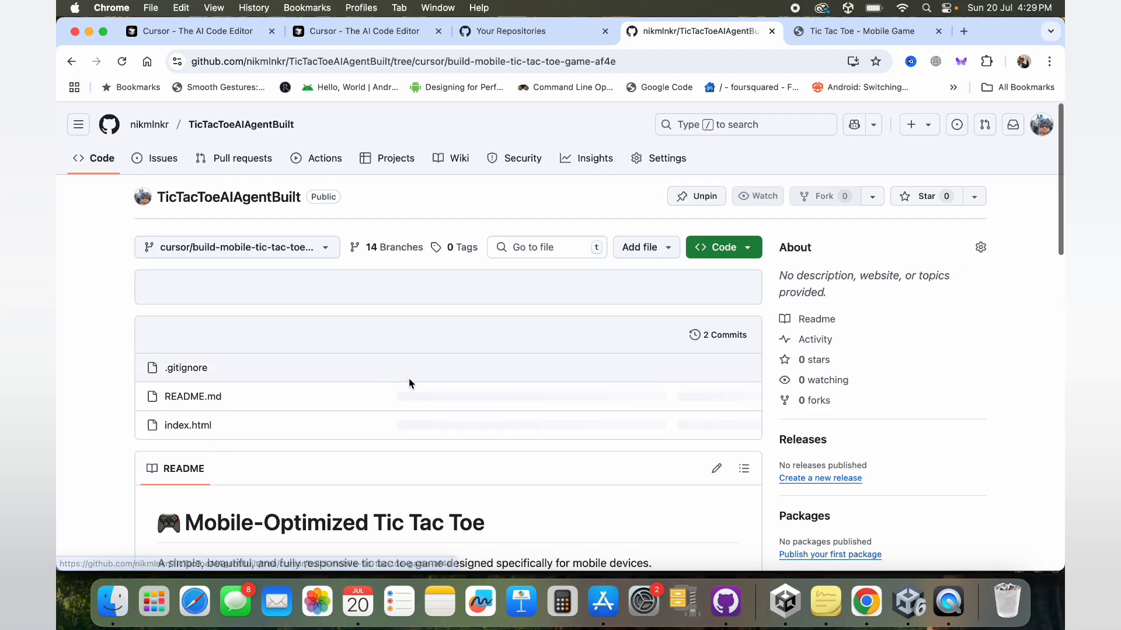
{"action": "scroll", "scroll_direction": "down", "scroll_amount": 3}
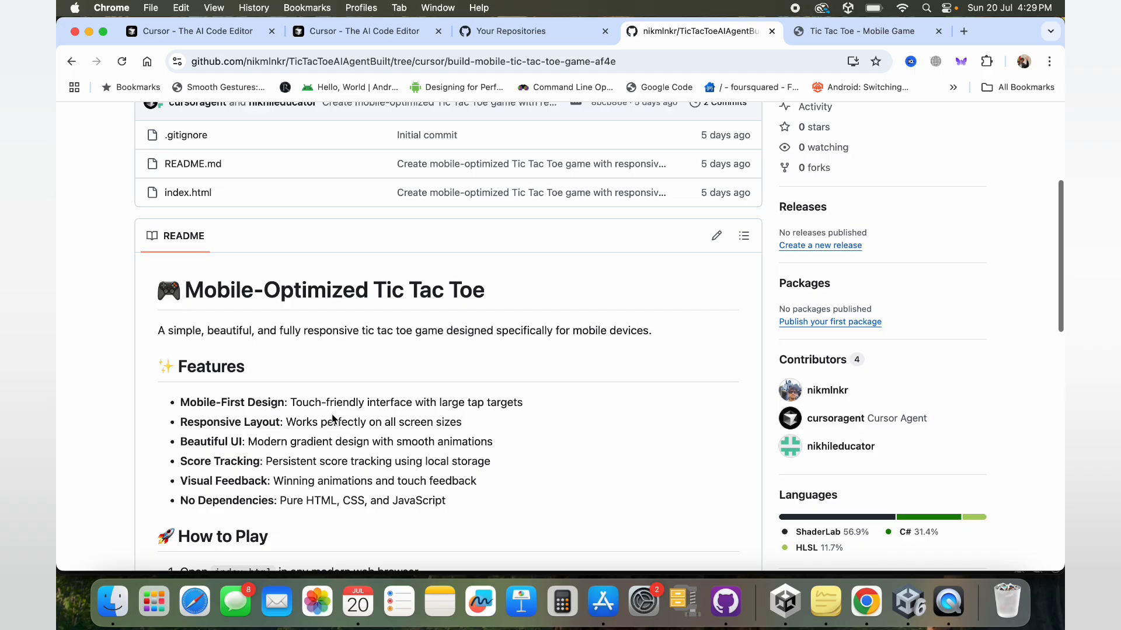
{"action": "scroll", "scroll_direction": "down", "scroll_amount": 3}
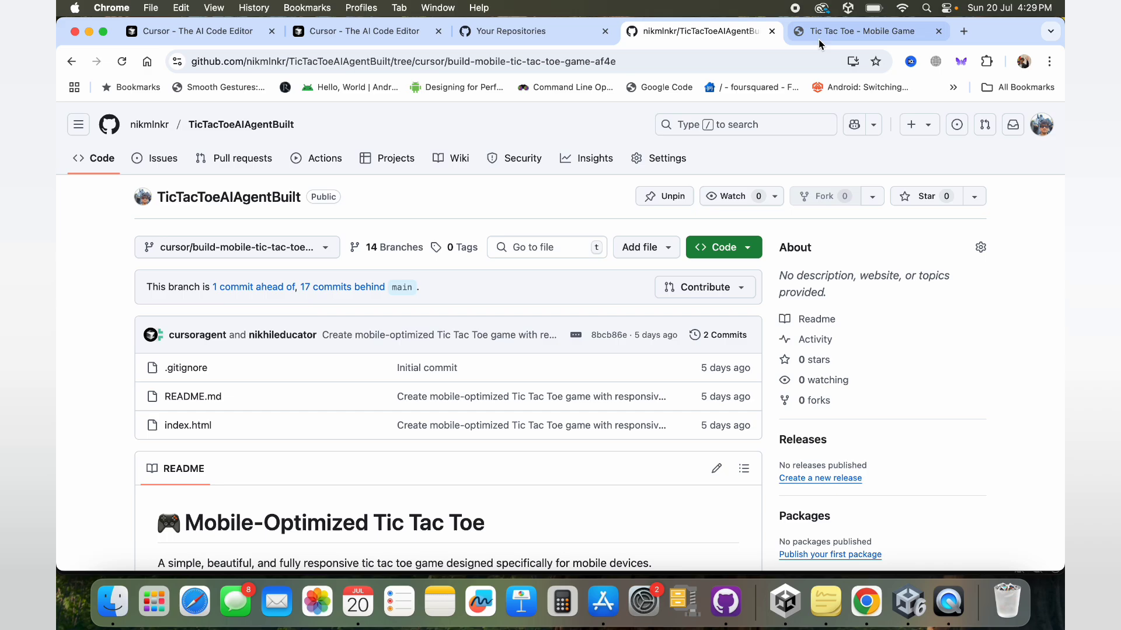
Play two rounds of the local Tic Tac Toe game, resetting after X's and O's wins.
{"action": "left_click", "coordinate": [861, 31]}
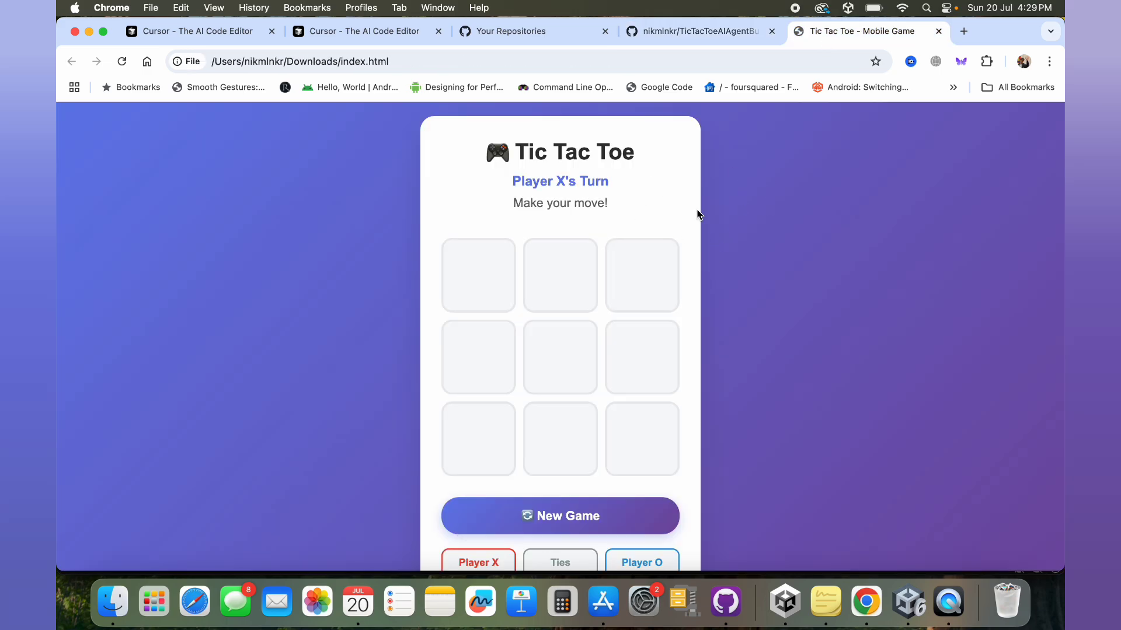
{"action": "mouse_move", "coordinate": [439, 264]}
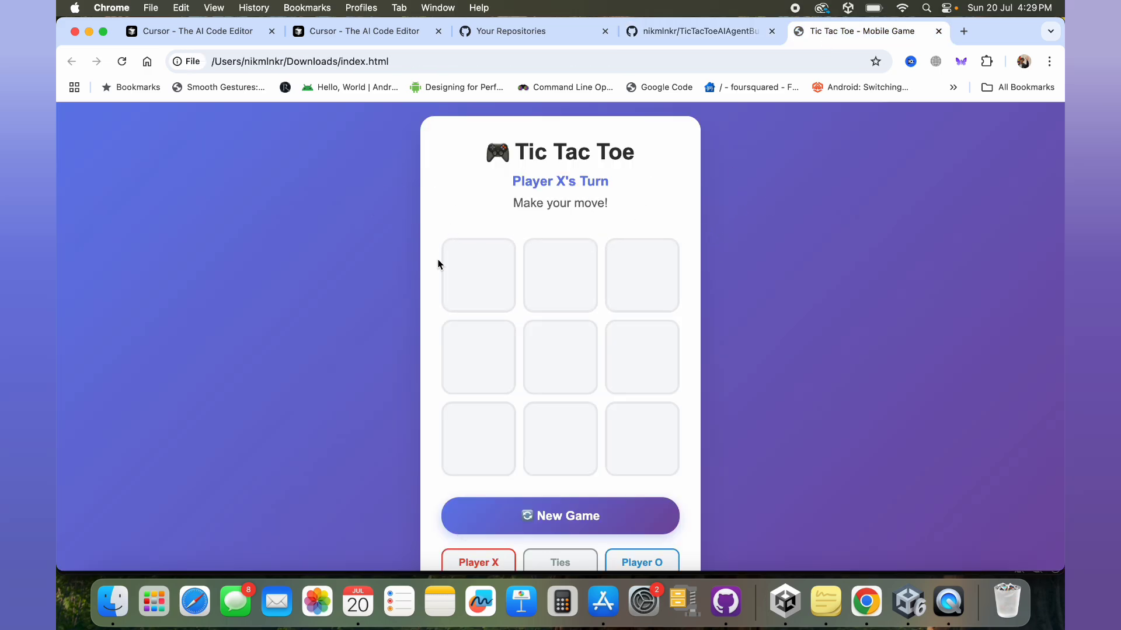
{"action": "left_click", "coordinate": [478, 275]}
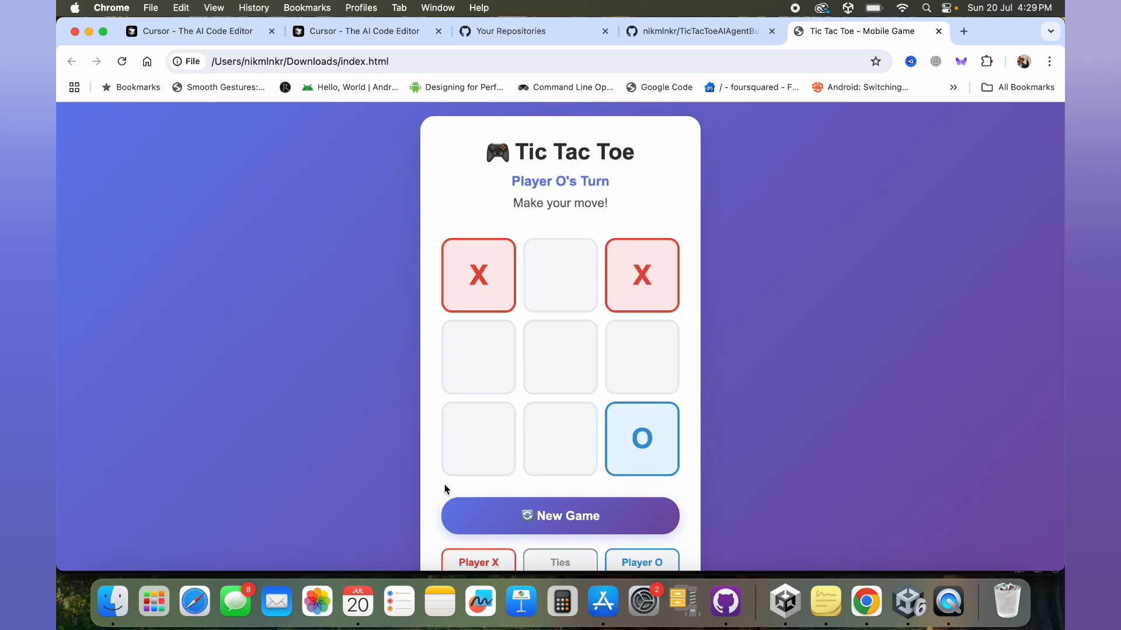
{"action": "left_click", "coordinate": [560, 275]}
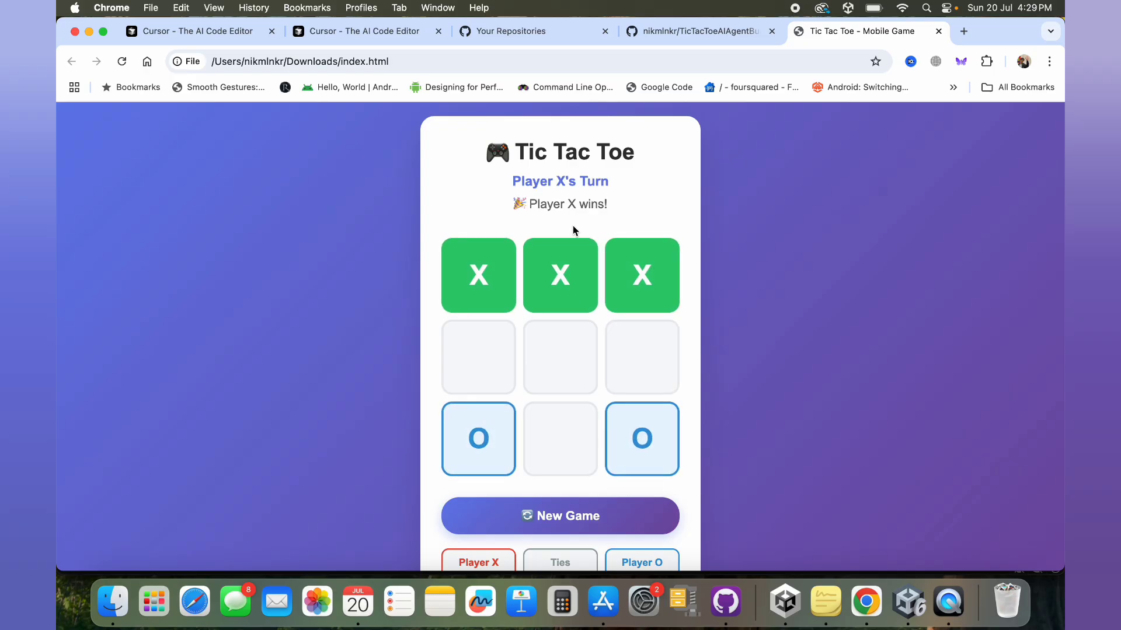
{"action": "mouse_move", "coordinate": [559, 515]}
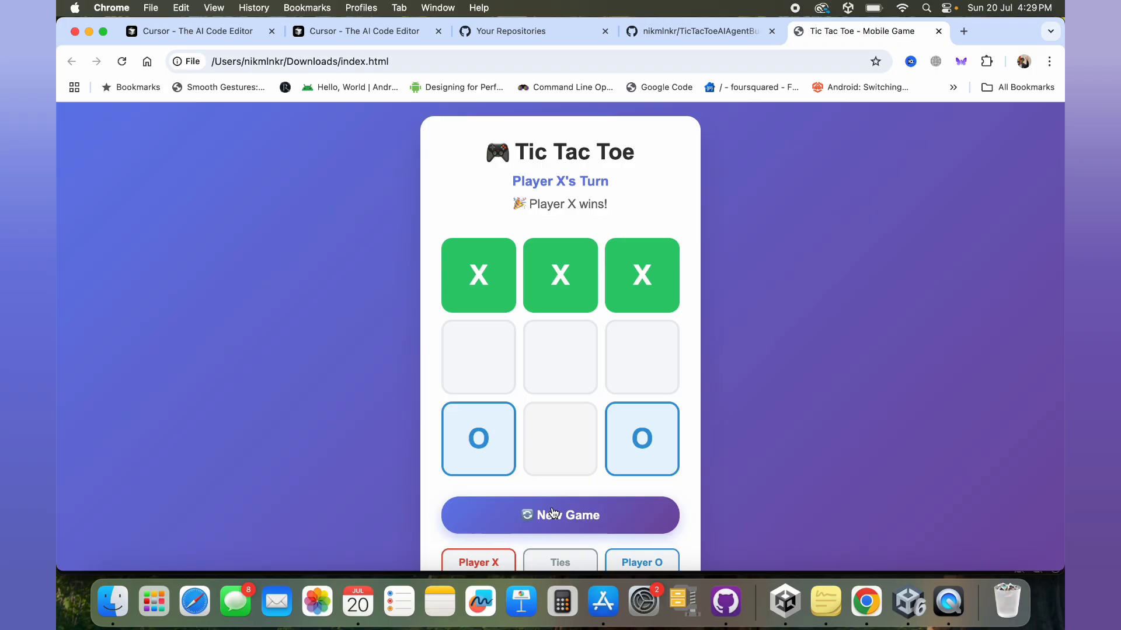
{"action": "left_click", "coordinate": [560, 515]}
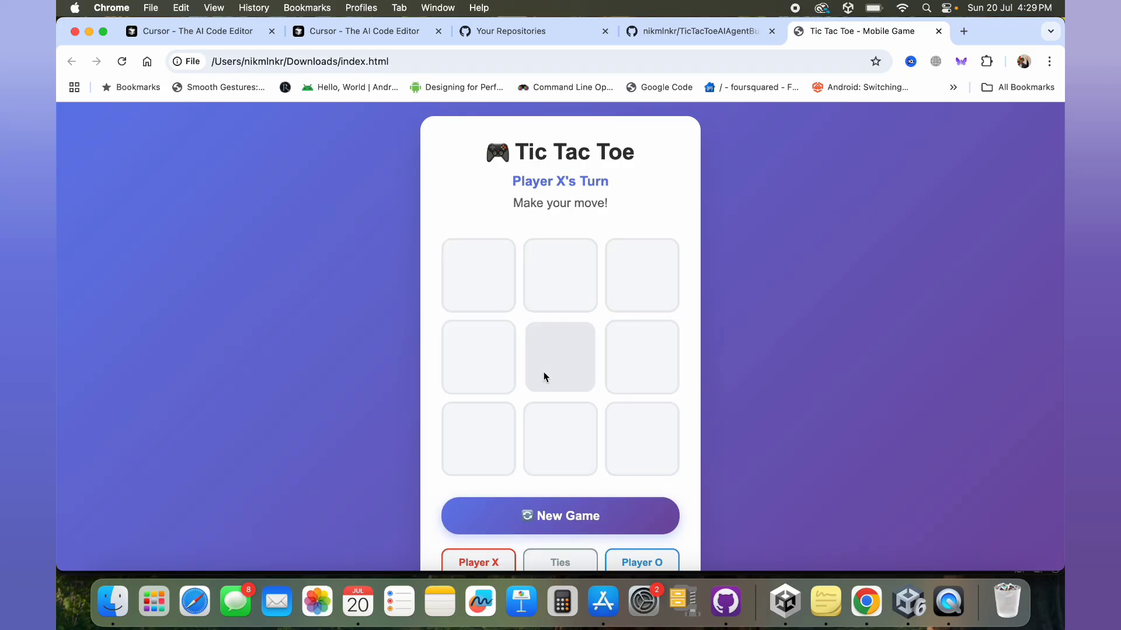
{"action": "left_click", "coordinate": [560, 357]}
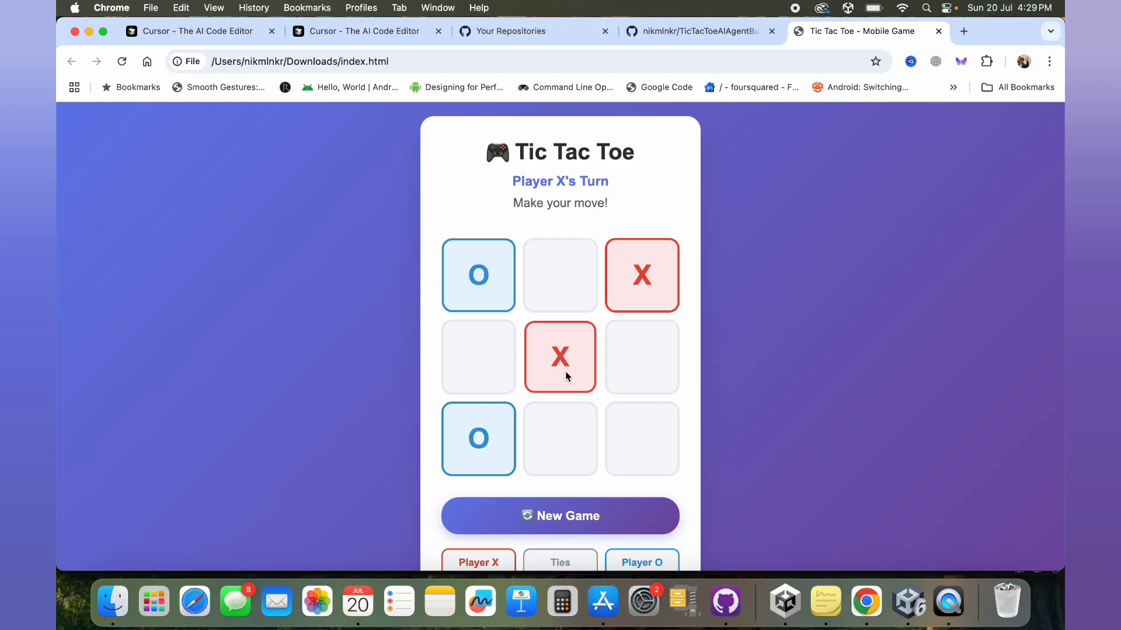
{"action": "left_click", "coordinate": [478, 356]}
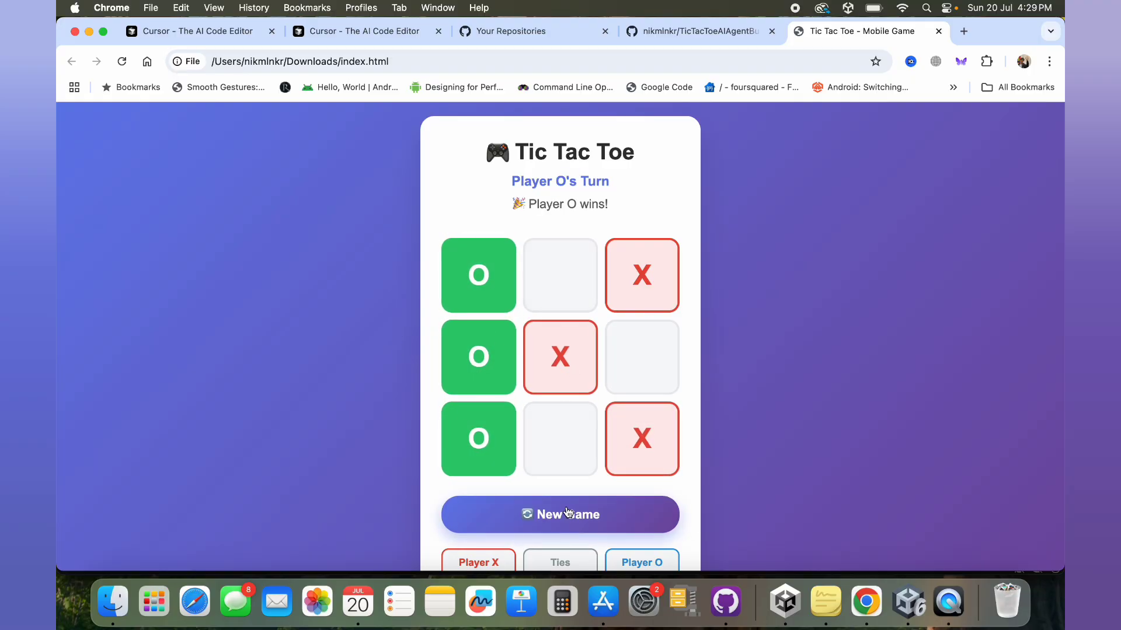
{"action": "left_click", "coordinate": [560, 515]}
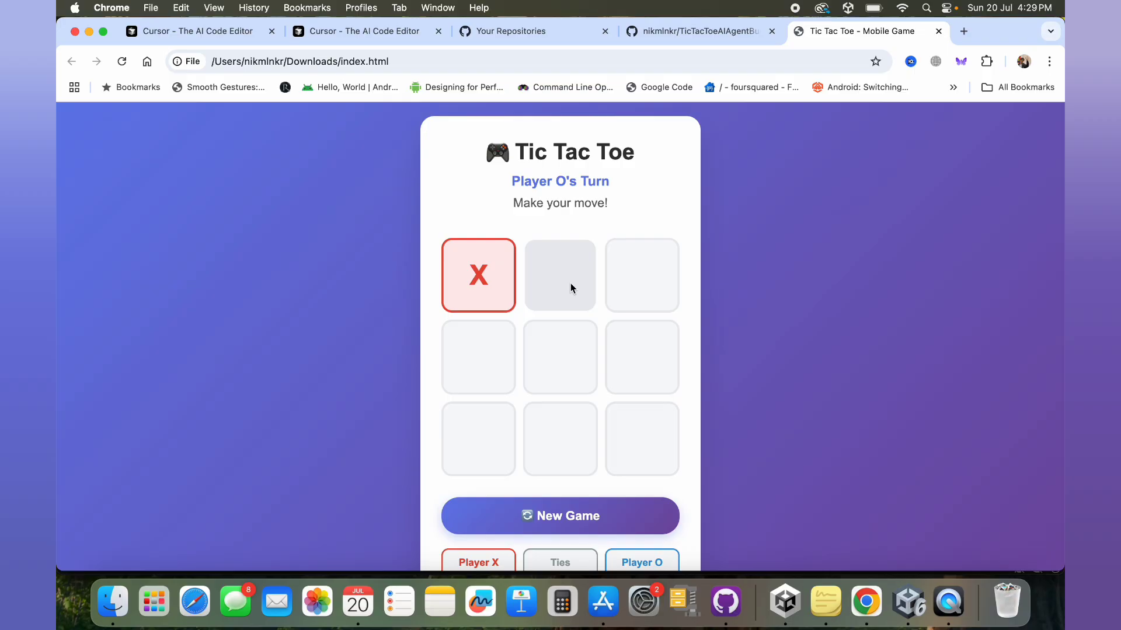
Play another round with X winning on the diagonal, then reset the board.
{"action": "left_click", "coordinate": [560, 275]}
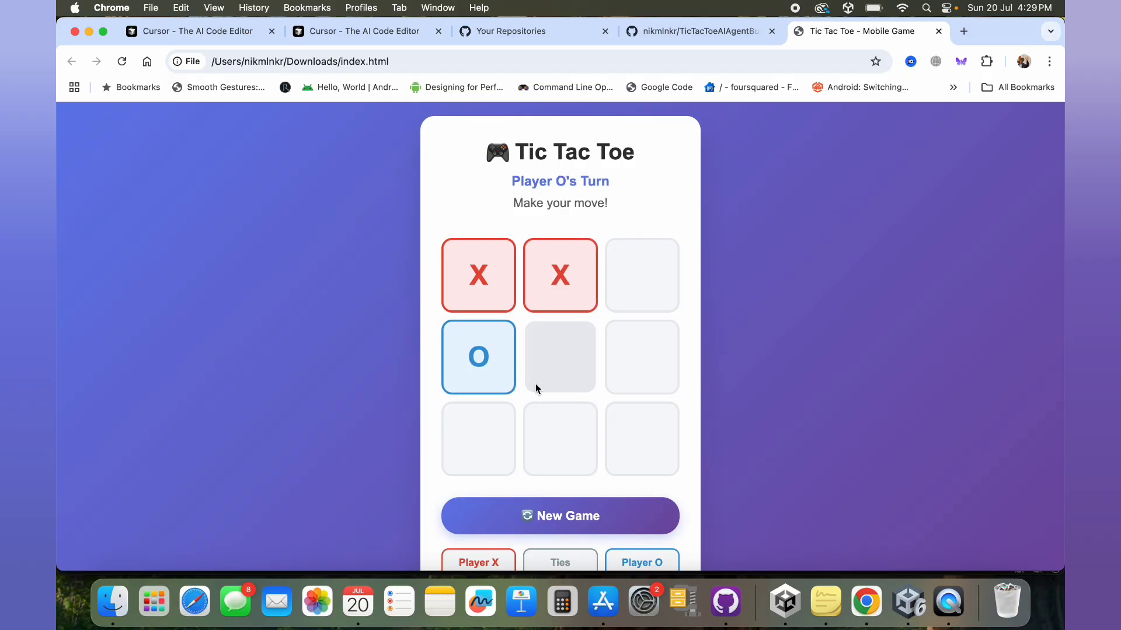
{"action": "left_click", "coordinate": [641, 275]}
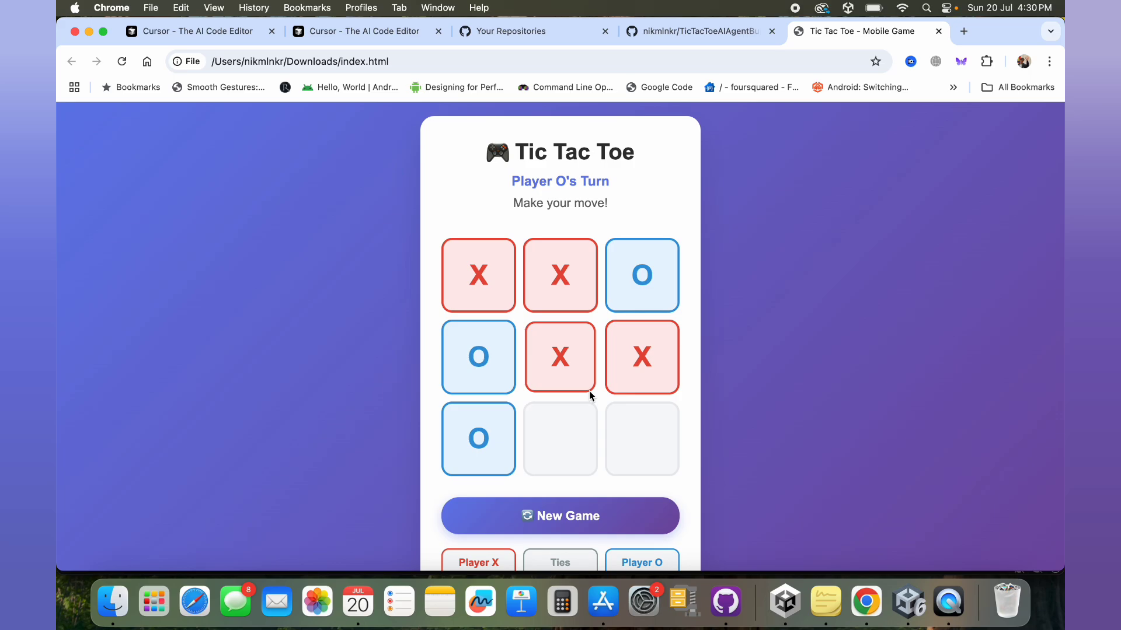
{"action": "left_click", "coordinate": [560, 439]}
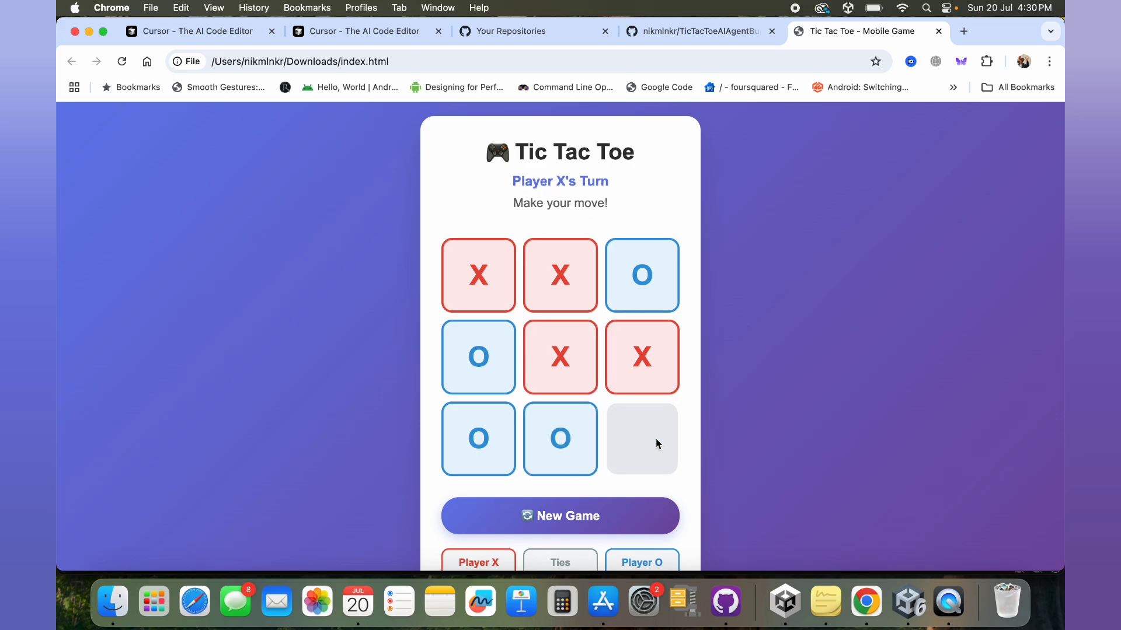
{"action": "left_click", "coordinate": [641, 439]}
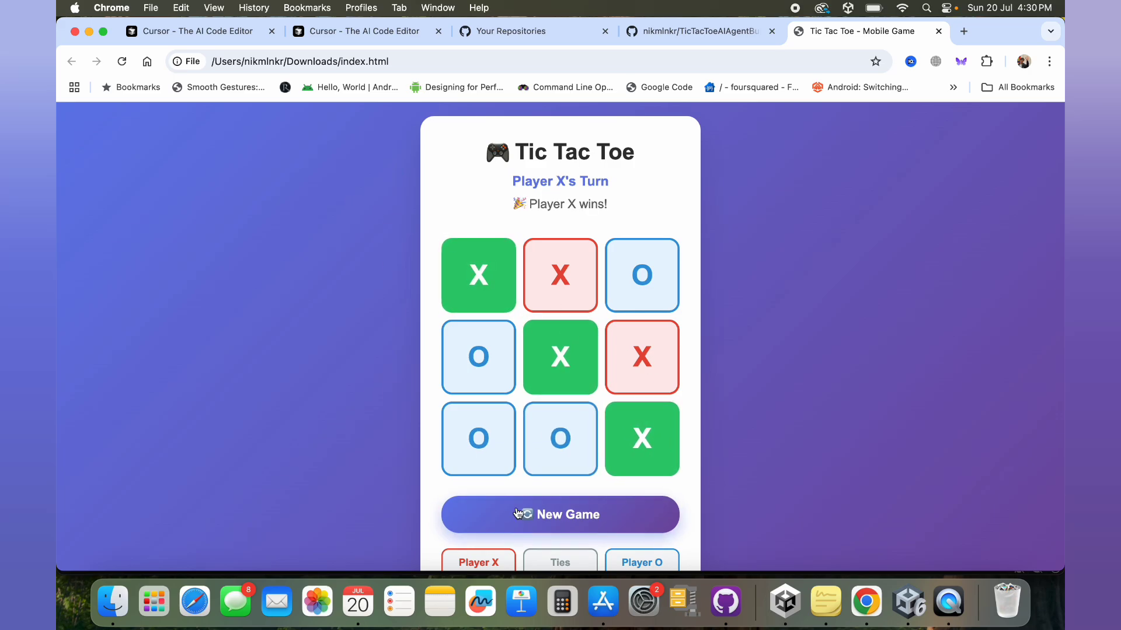
{"action": "left_click", "coordinate": [560, 515]}
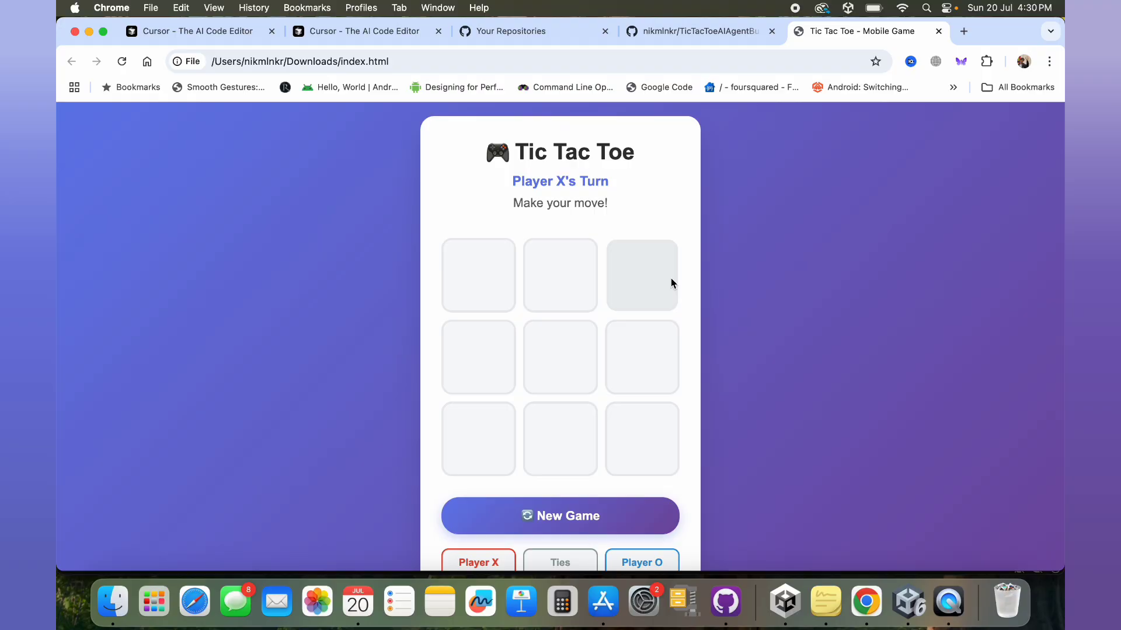
{"action": "mouse_move", "coordinate": [575, 236]}
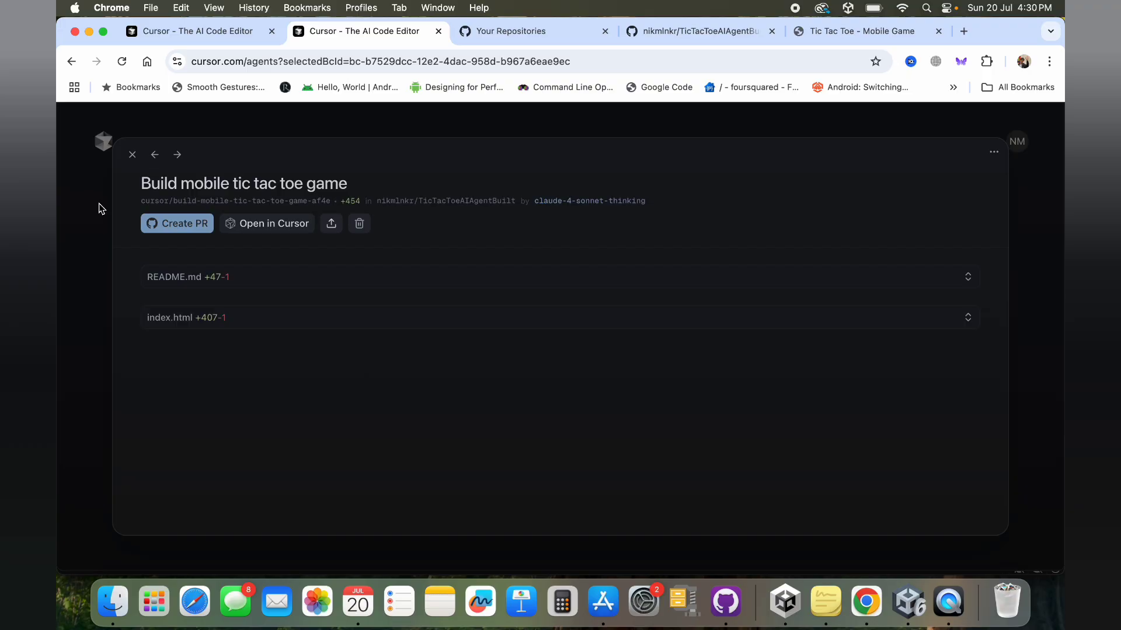
Close the agent details and show the GitHub repo's full list of active branches.
{"action": "left_click", "coordinate": [133, 154]}
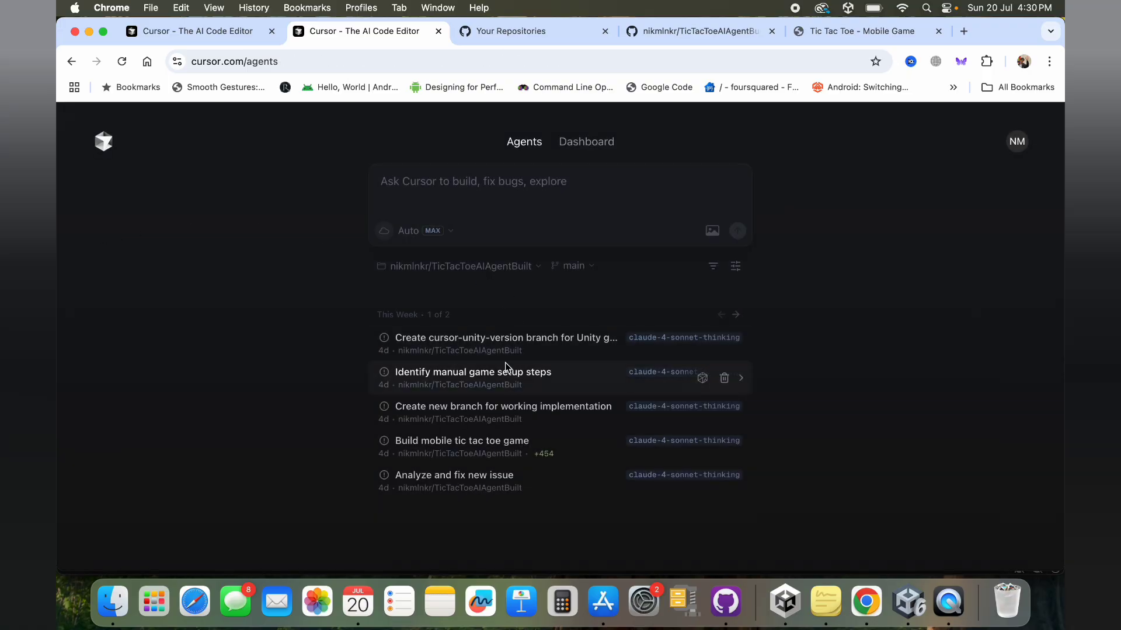
{"action": "mouse_move", "coordinate": [491, 344]}
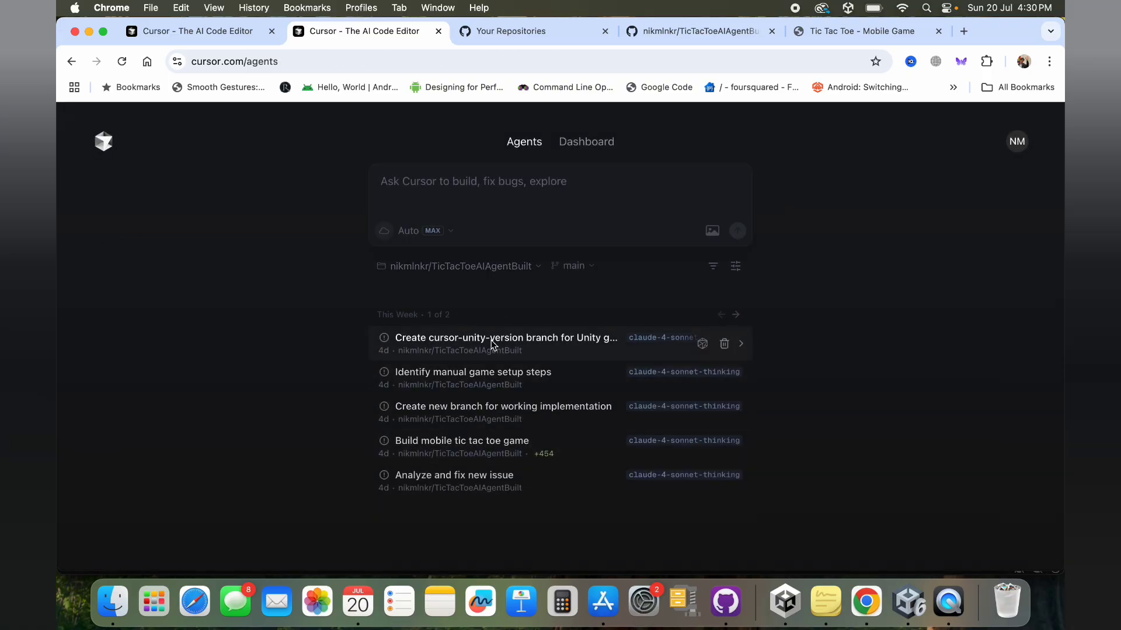
{"action": "left_click", "coordinate": [691, 31]}
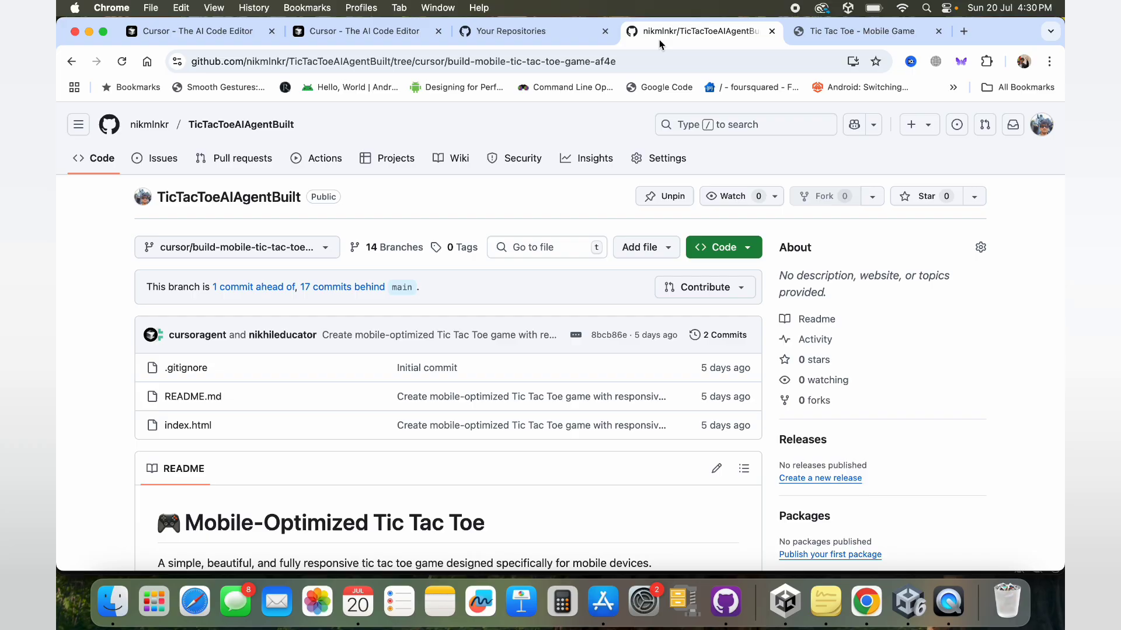
{"action": "mouse_move", "coordinate": [378, 241]}
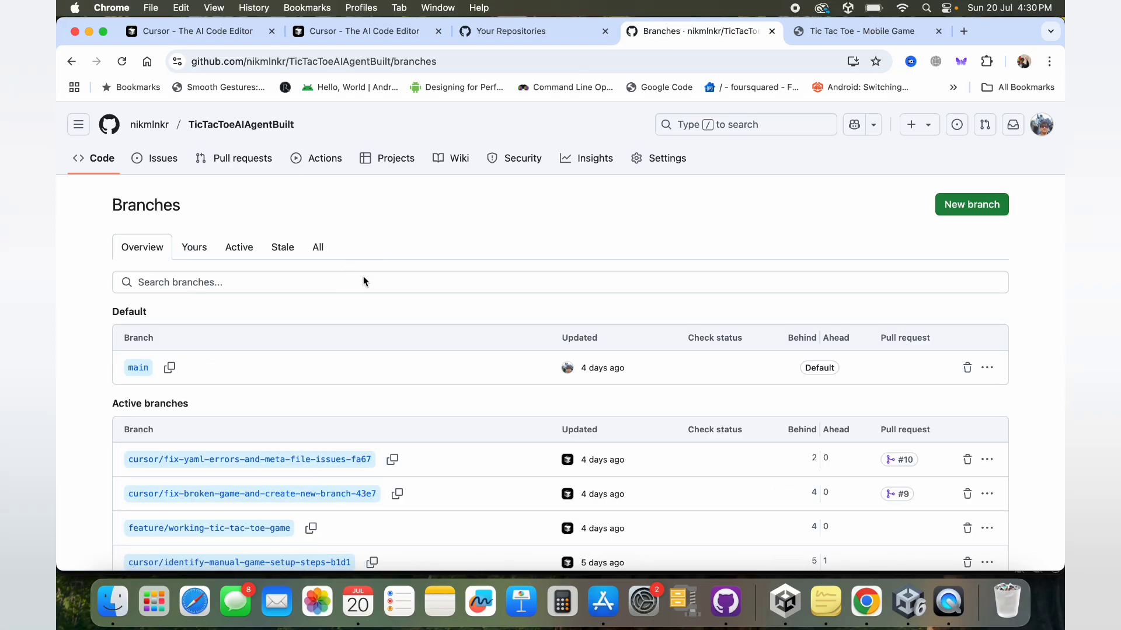
{"action": "scroll", "scroll_direction": "down", "scroll_amount": 3}
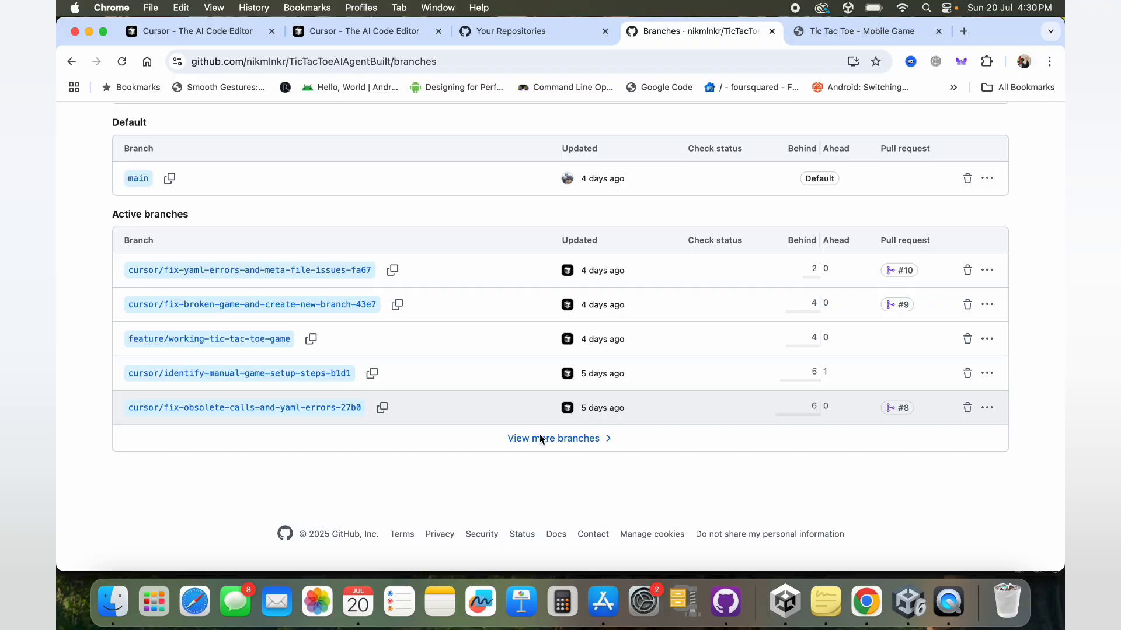
{"action": "left_click", "coordinate": [553, 439]}
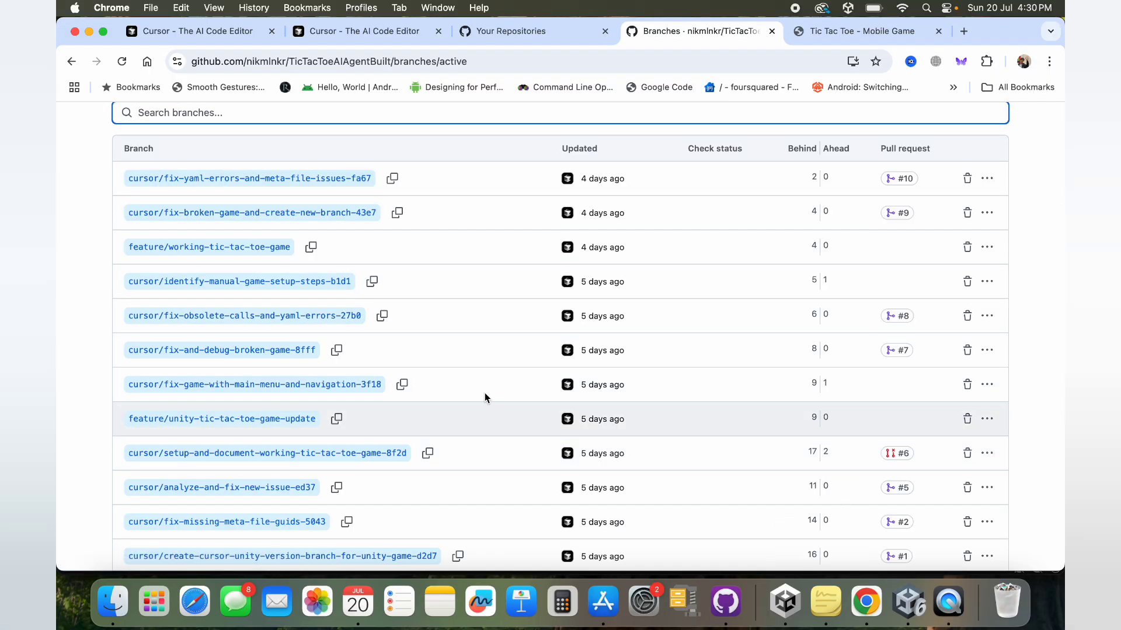
{"action": "scroll", "scroll_direction": "down", "scroll_amount": 3}
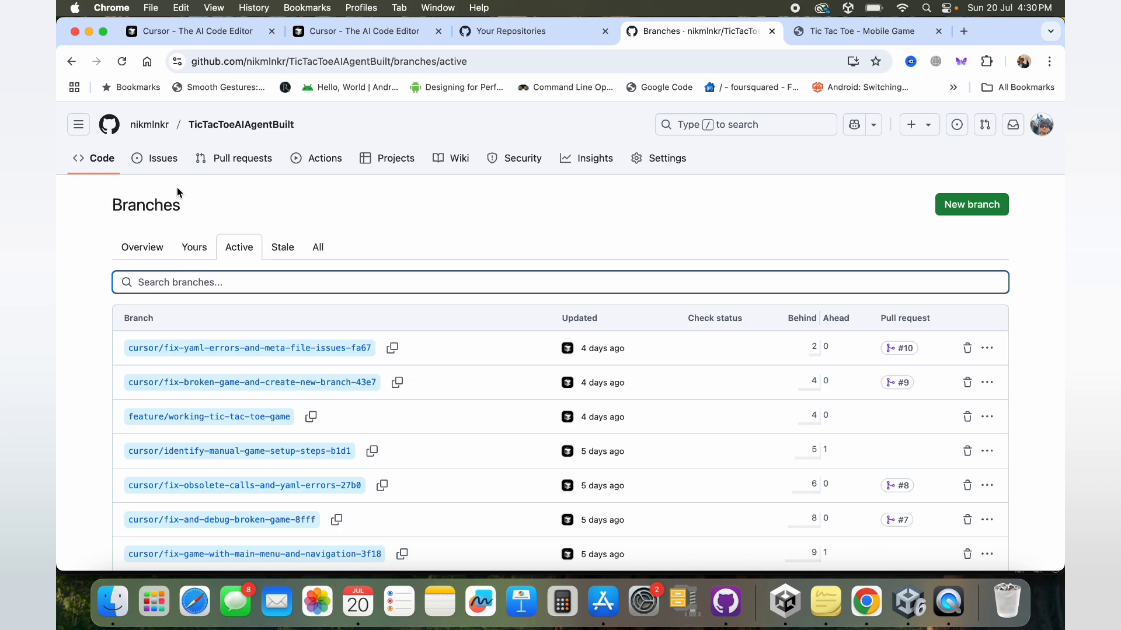
{"action": "scroll", "scroll_direction": "down", "scroll_amount": 3}
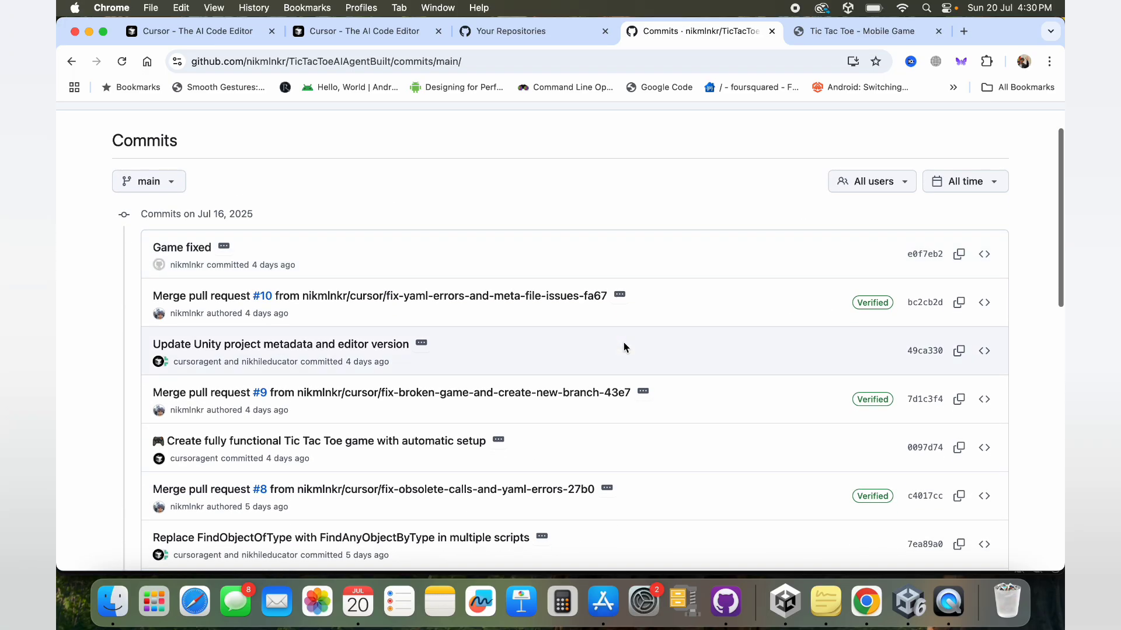
Scroll main's commit history down to the Initial commit, then return to the Code tab.
{"action": "scroll", "scroll_direction": "down", "scroll_amount": 3}
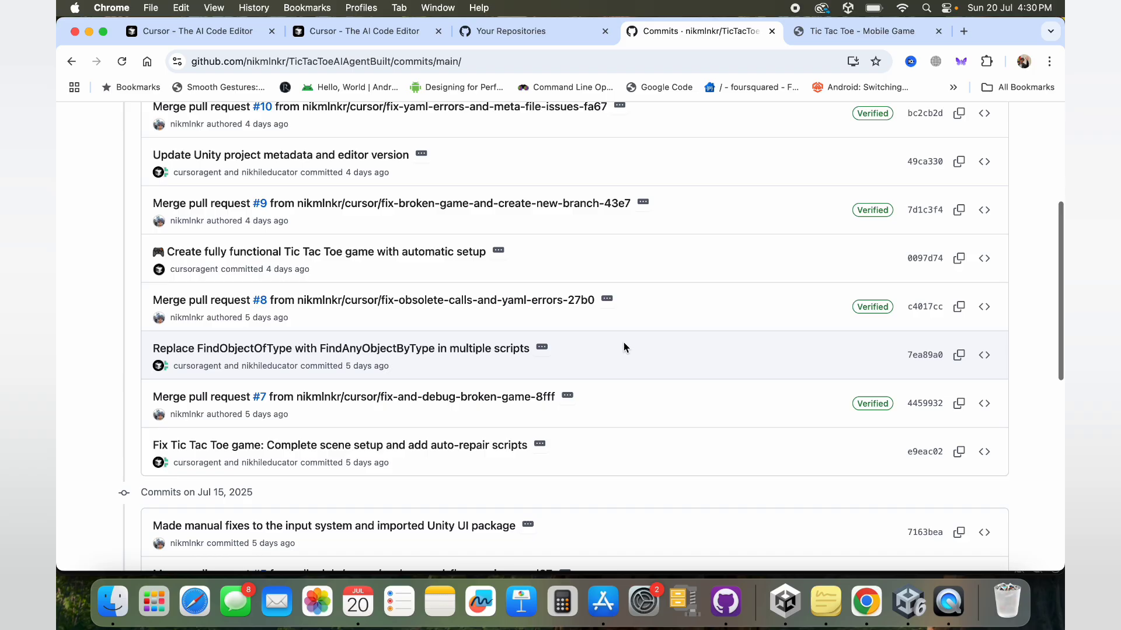
{"action": "scroll", "scroll_direction": "down", "scroll_amount": 3}
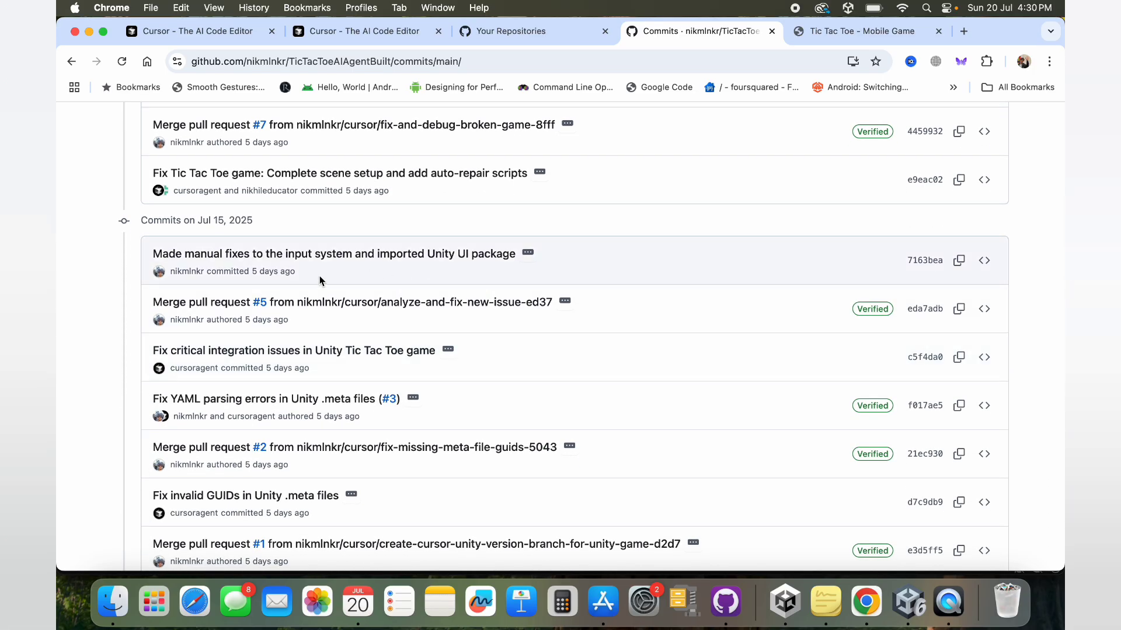
{"action": "mouse_move", "coordinate": [331, 254]}
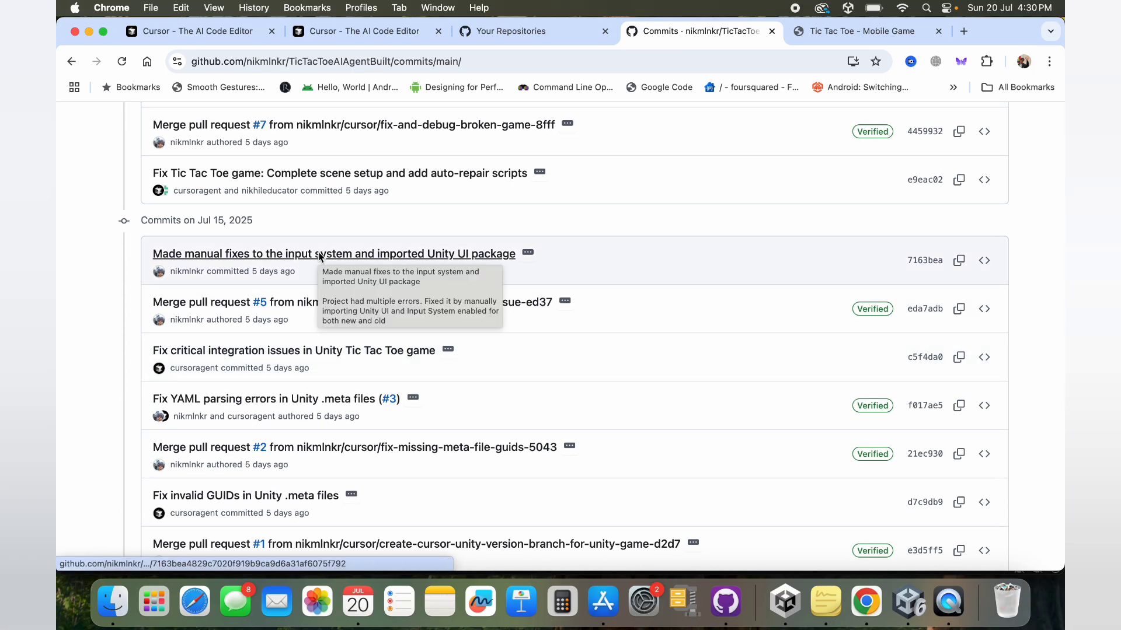
{"action": "mouse_move", "coordinate": [671, 219]}
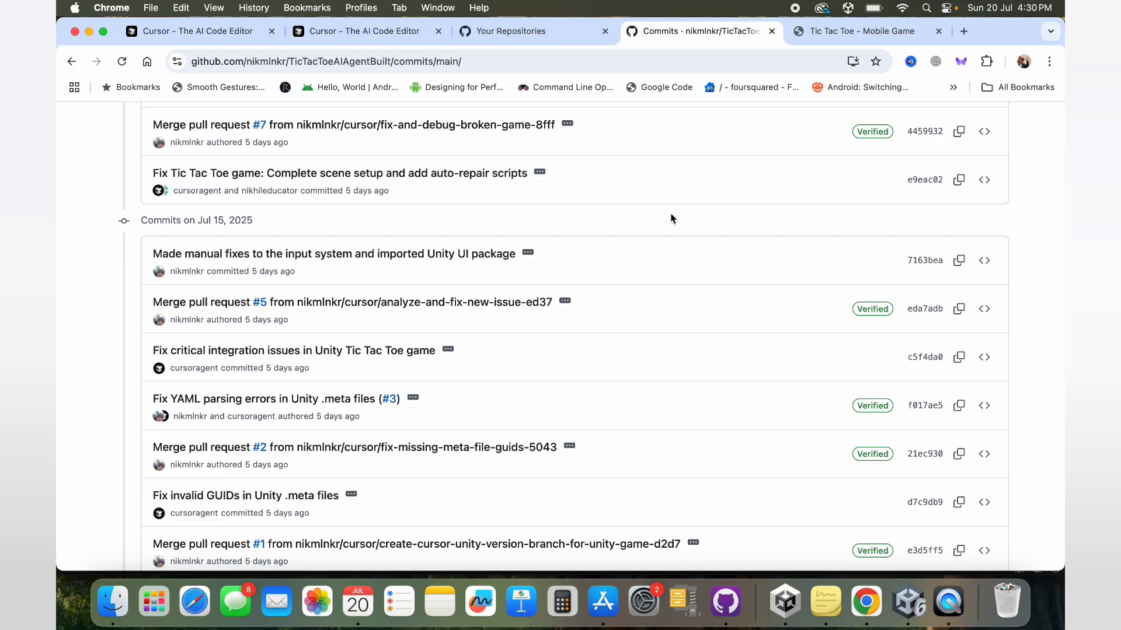
{"action": "scroll", "scroll_direction": "down", "scroll_amount": 3}
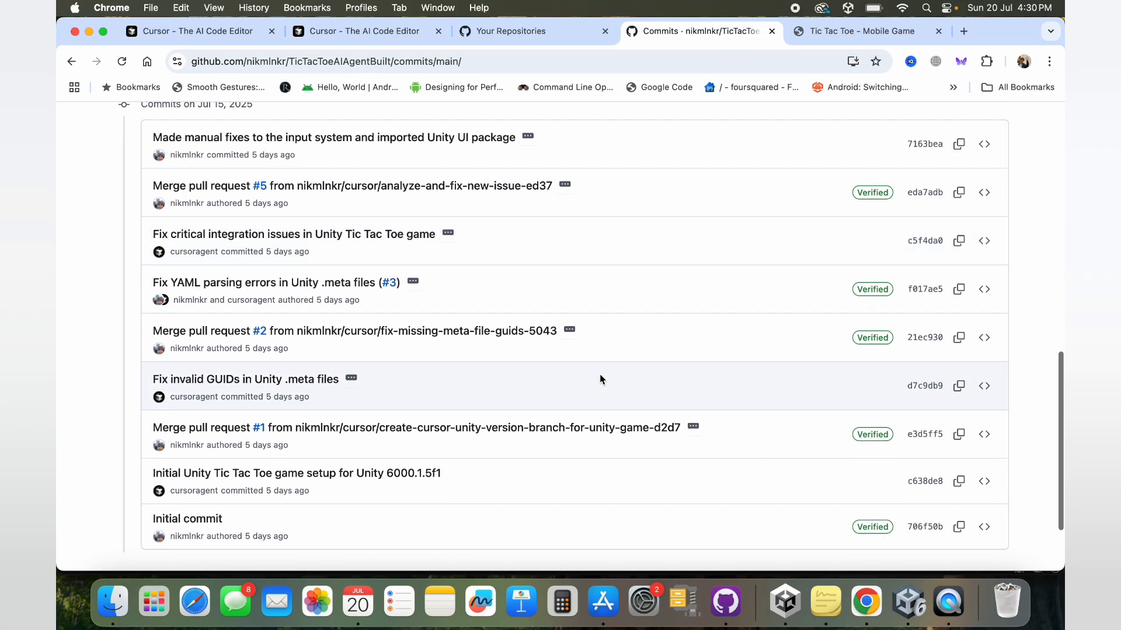
{"action": "scroll", "scroll_direction": "down", "scroll_amount": 3}
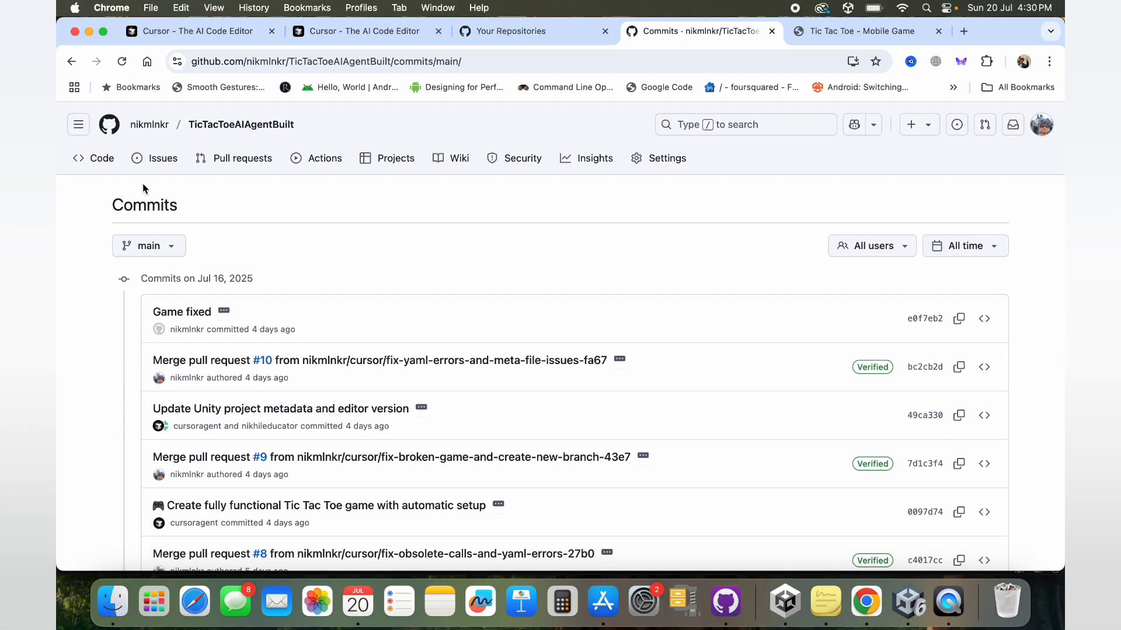
{"action": "mouse_move", "coordinate": [101, 158]}
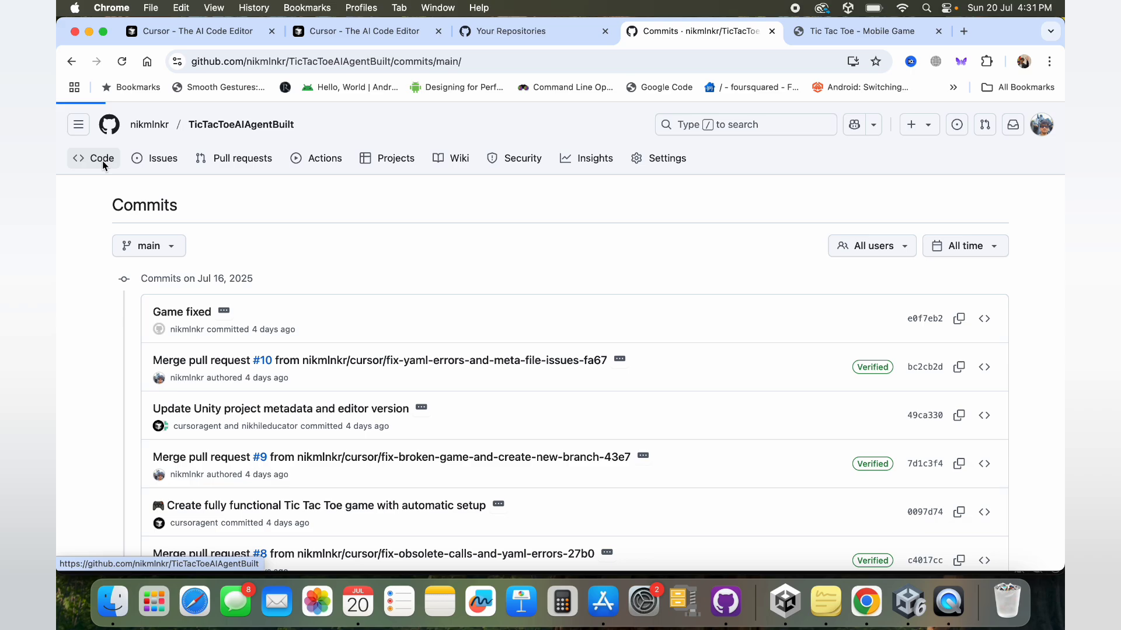
{"action": "left_click", "coordinate": [102, 158]}
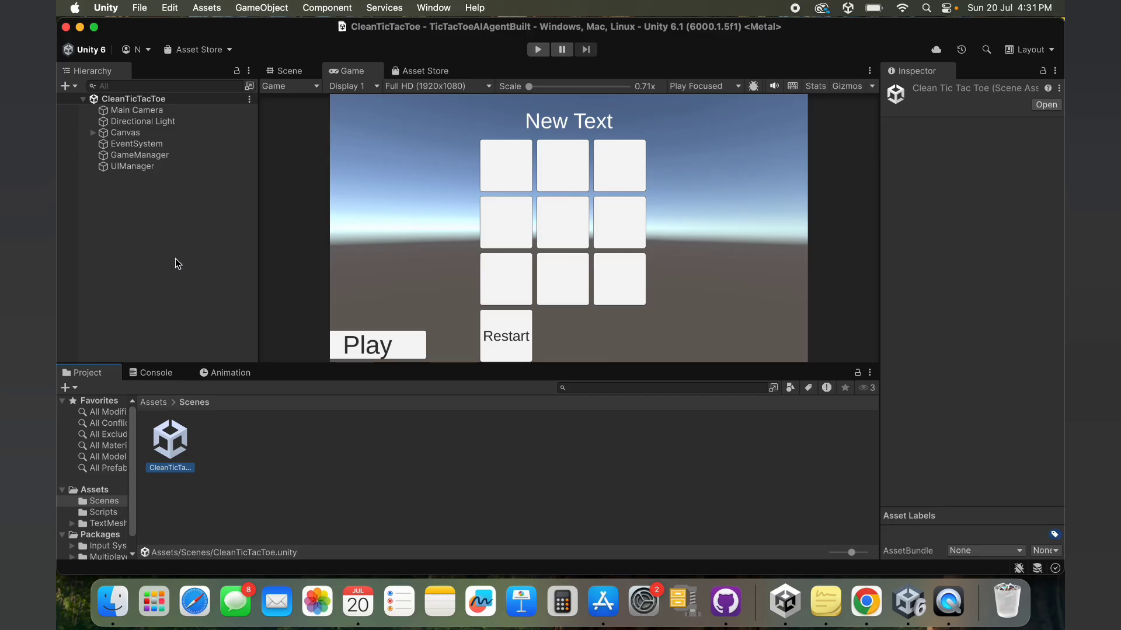
Inspect the UIManager object and preview the UIManager script in the Inspector.
{"action": "left_click", "coordinate": [133, 166]}
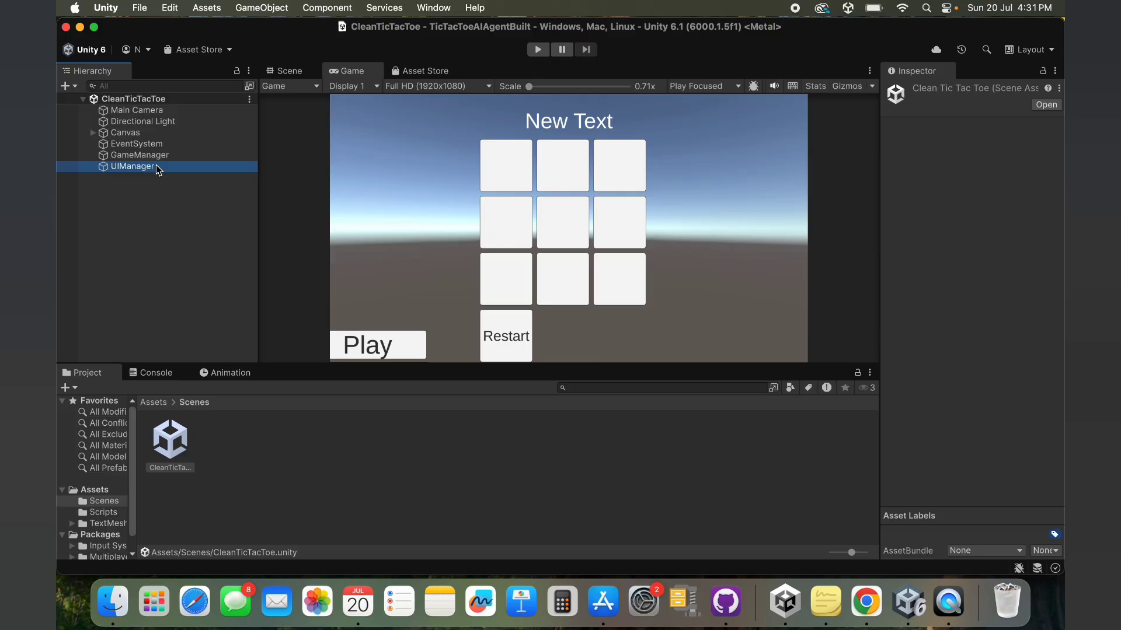
{"action": "left_click", "coordinate": [132, 166]}
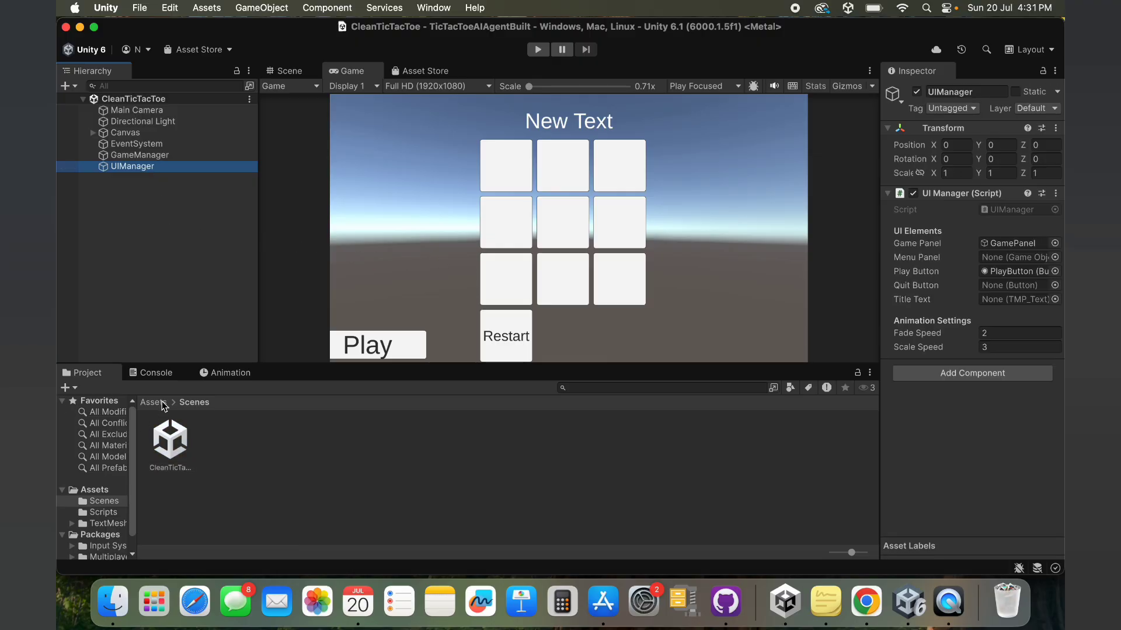
{"action": "left_click", "coordinate": [104, 513]}
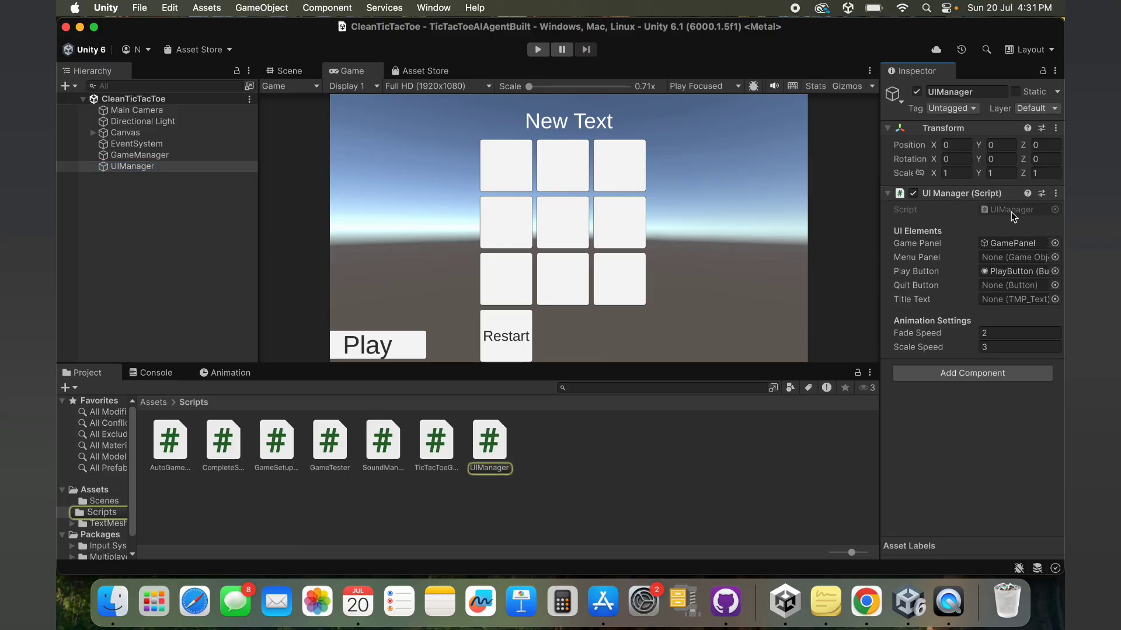
{"action": "left_click", "coordinate": [490, 439]}
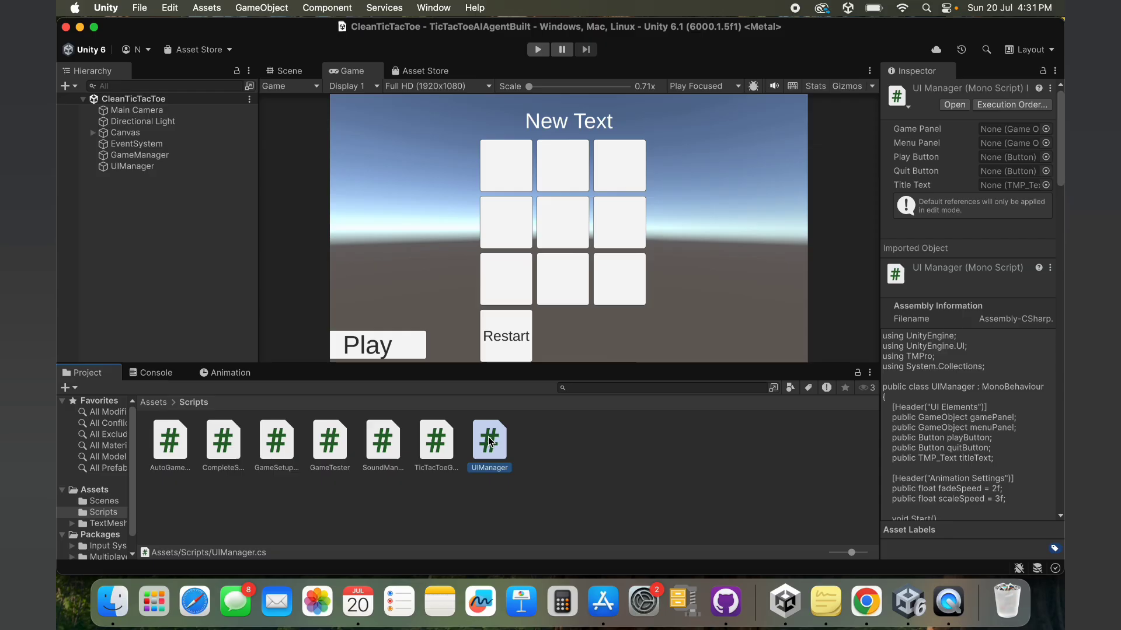
Preview the GameTester, AutoGameSetup, CompleteSceneSetup and GameSetupHelper scripts.
{"action": "left_click", "coordinate": [329, 439]}
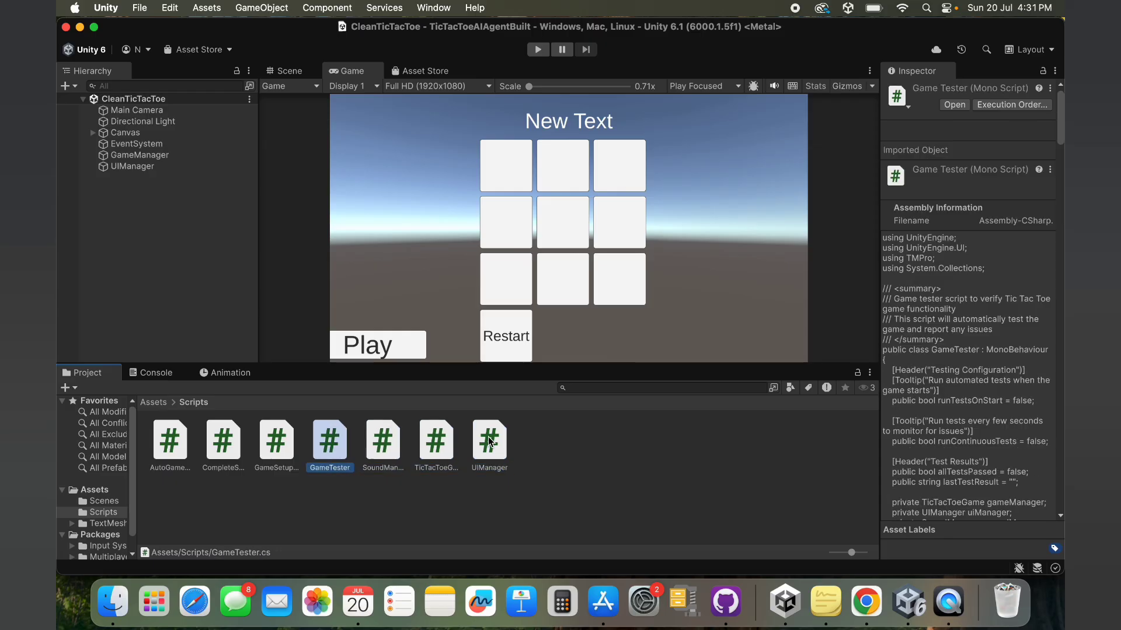
{"action": "left_click", "coordinate": [169, 439]}
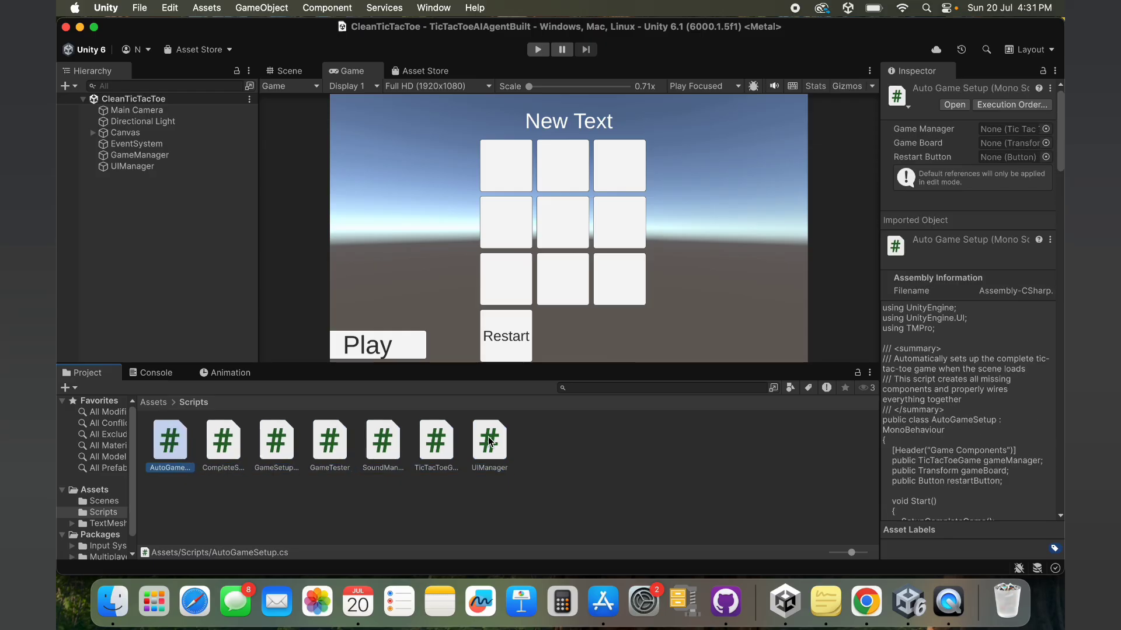
{"action": "left_click", "coordinate": [223, 439]}
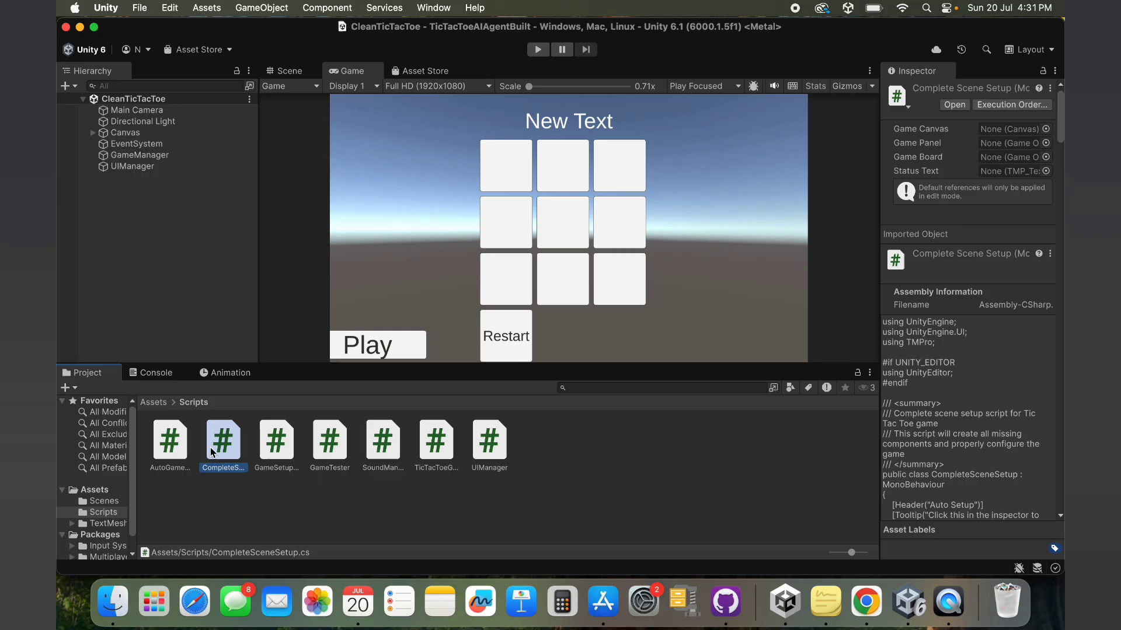
{"action": "left_click", "coordinate": [276, 439]}
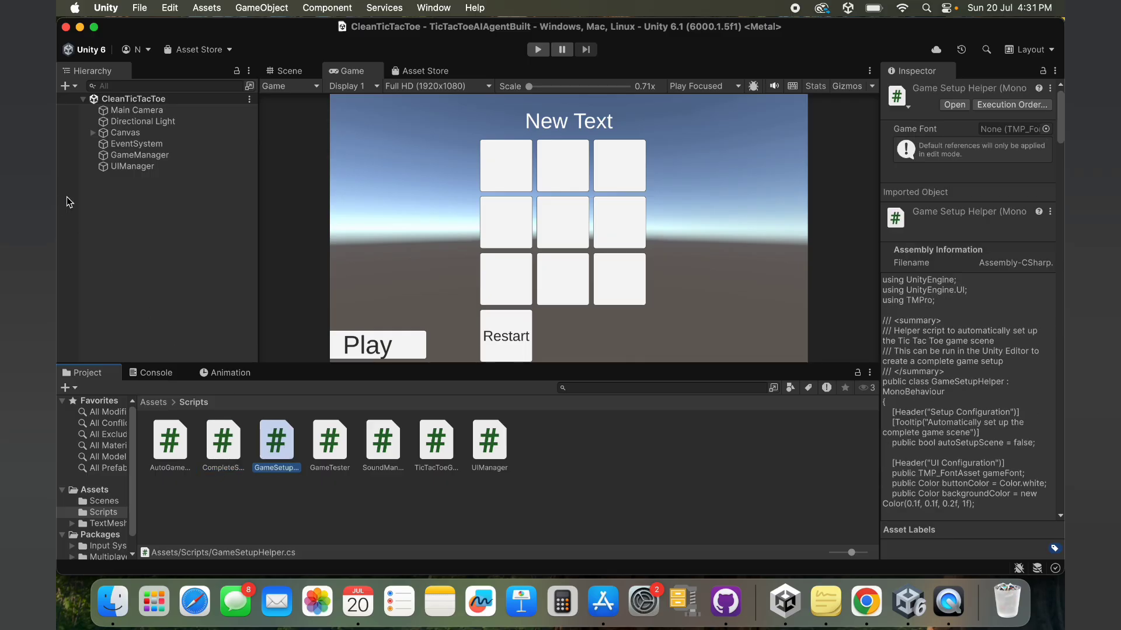
Inspect EventSystem and Canvas, then expand Canvas in the Hierarchy.
{"action": "left_click", "coordinate": [136, 144]}
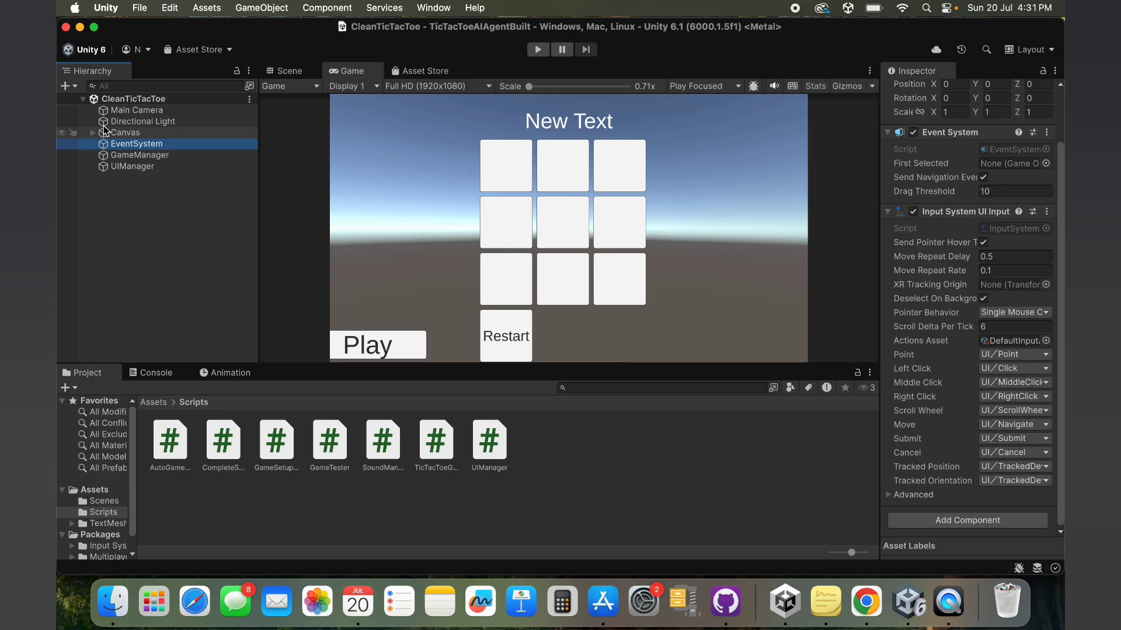
{"action": "left_click", "coordinate": [129, 132]}
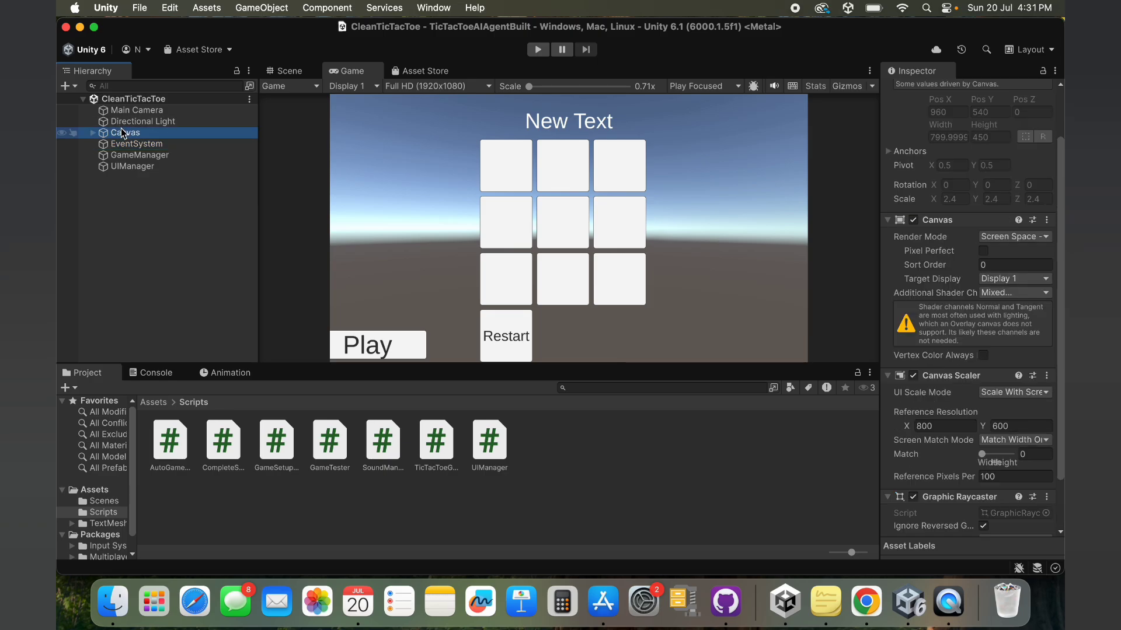
{"action": "left_click", "coordinate": [143, 155]}
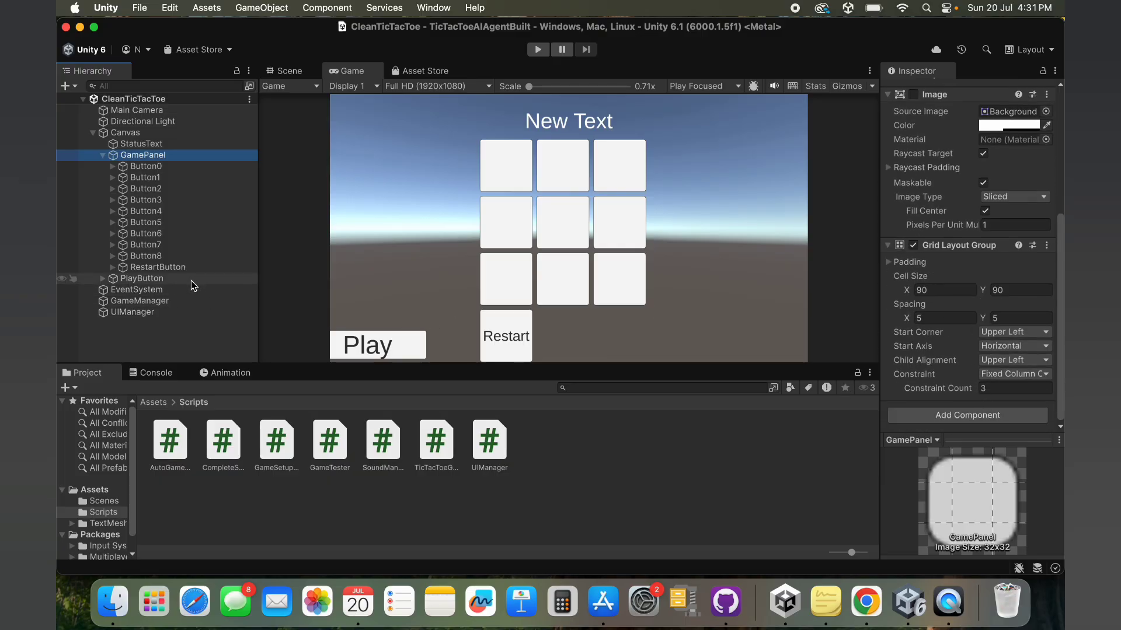
{"action": "left_click", "coordinate": [142, 278]}
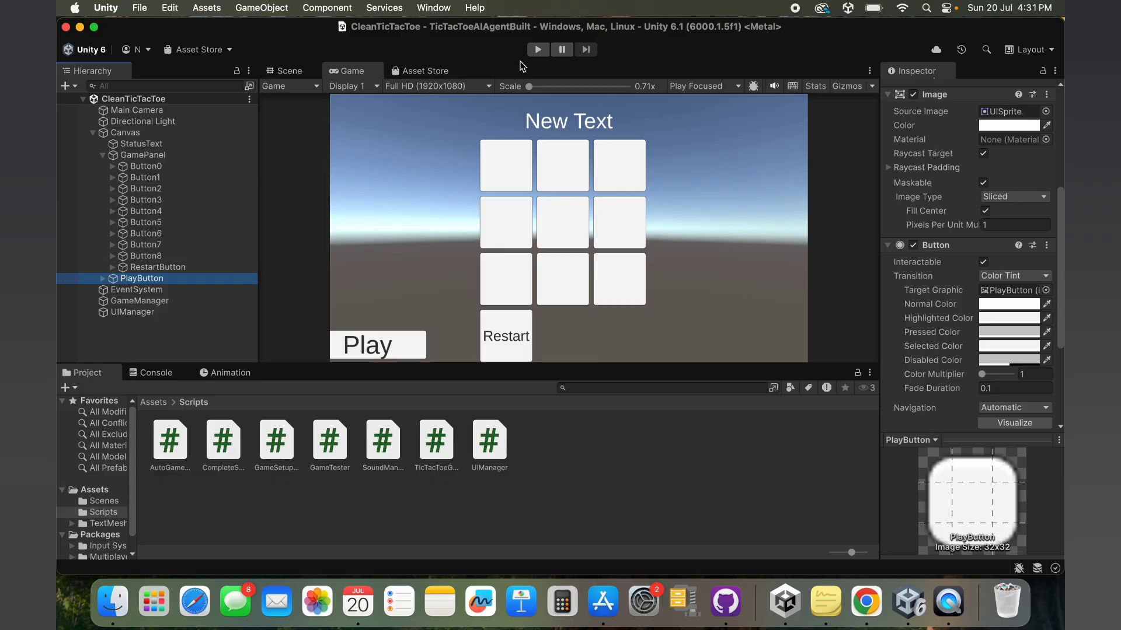
{"action": "left_click", "coordinate": [537, 49]}
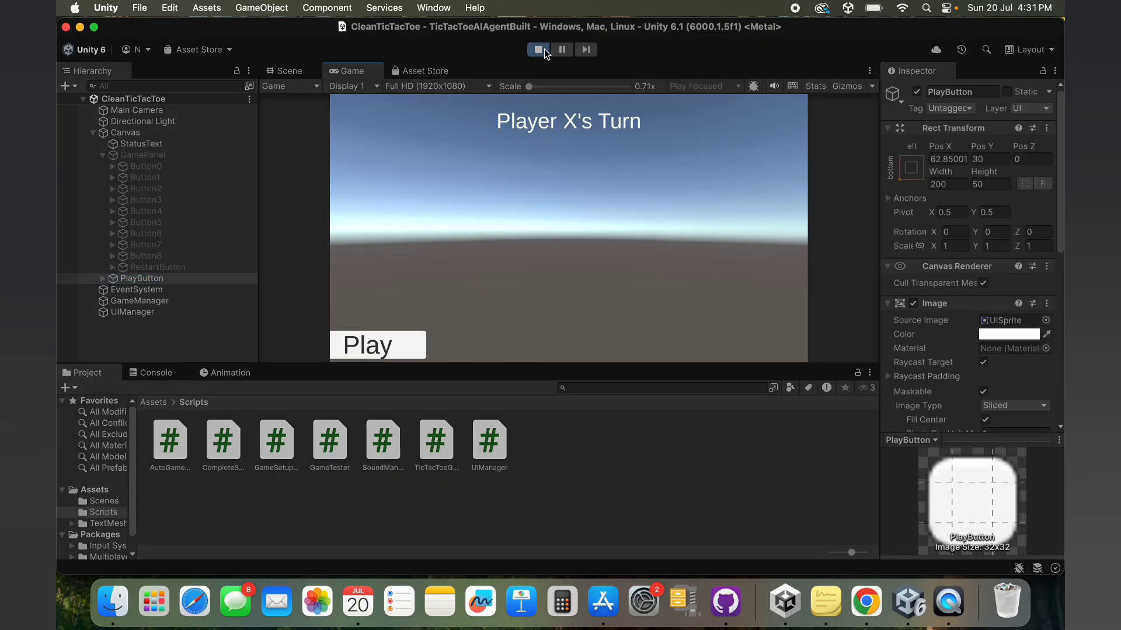
{"action": "left_click", "coordinate": [366, 344]}
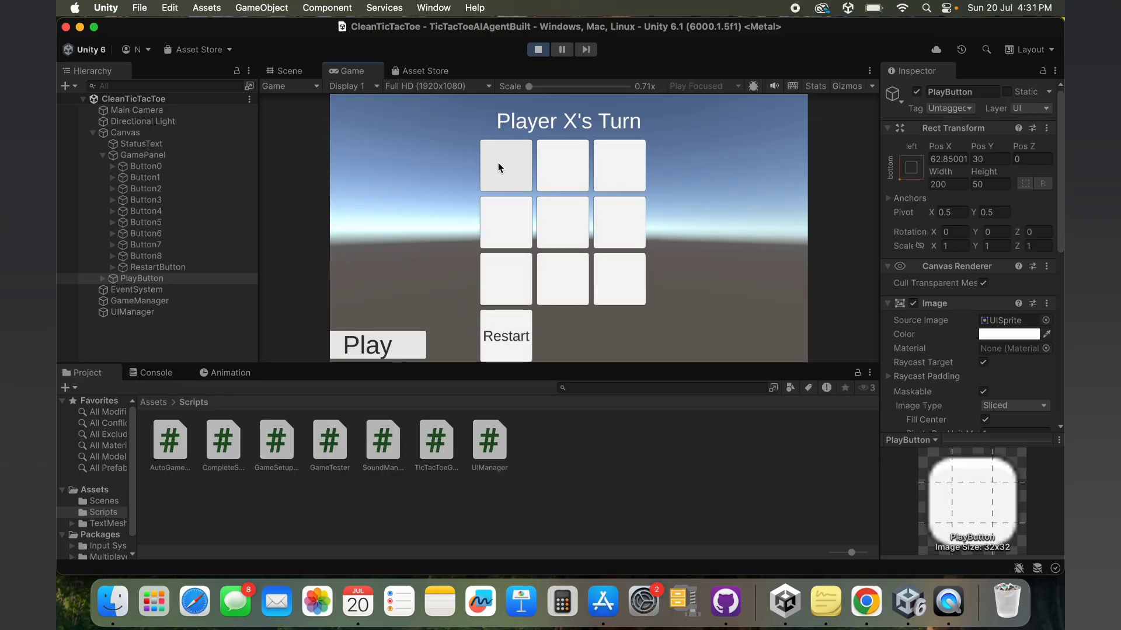
{"action": "left_click", "coordinate": [506, 166]}
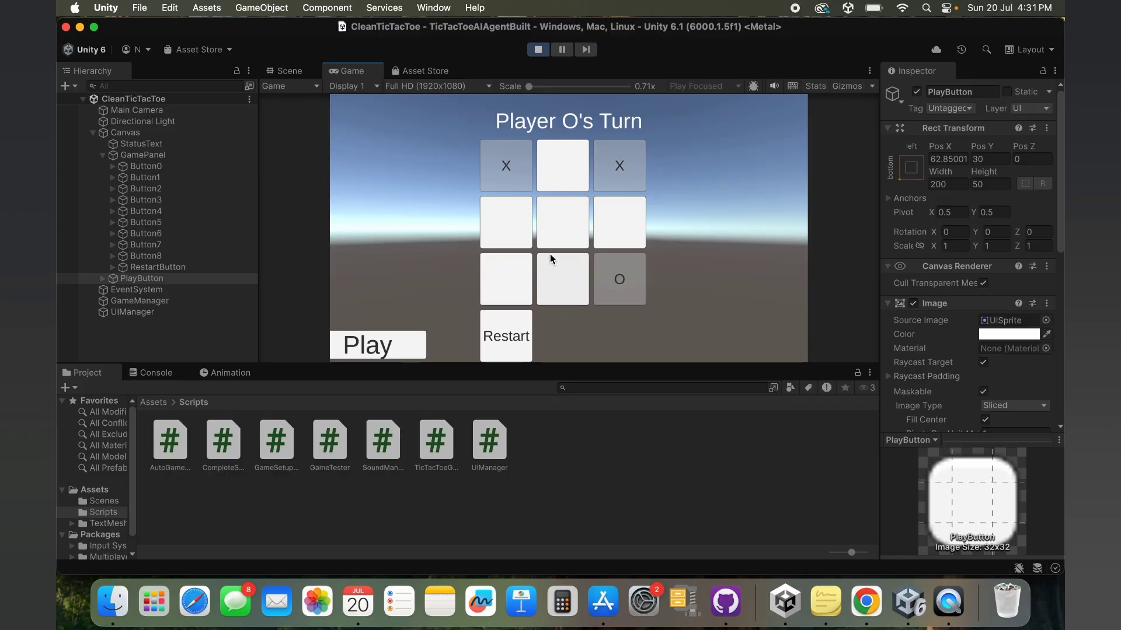
{"action": "left_click", "coordinate": [506, 279]}
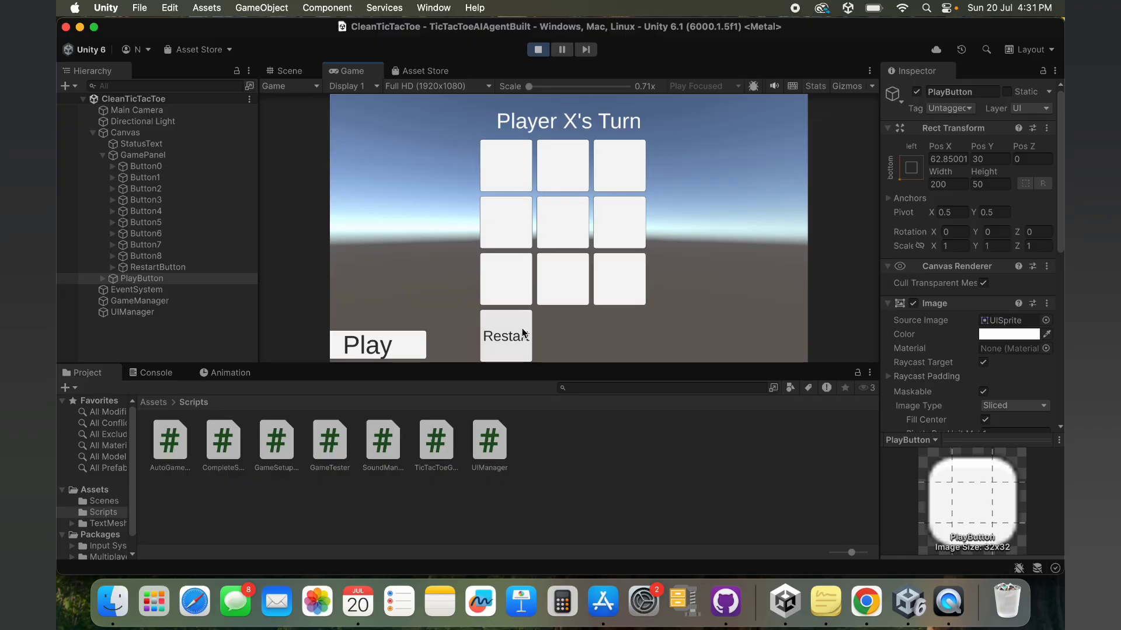
{"action": "left_click", "coordinate": [506, 165]}
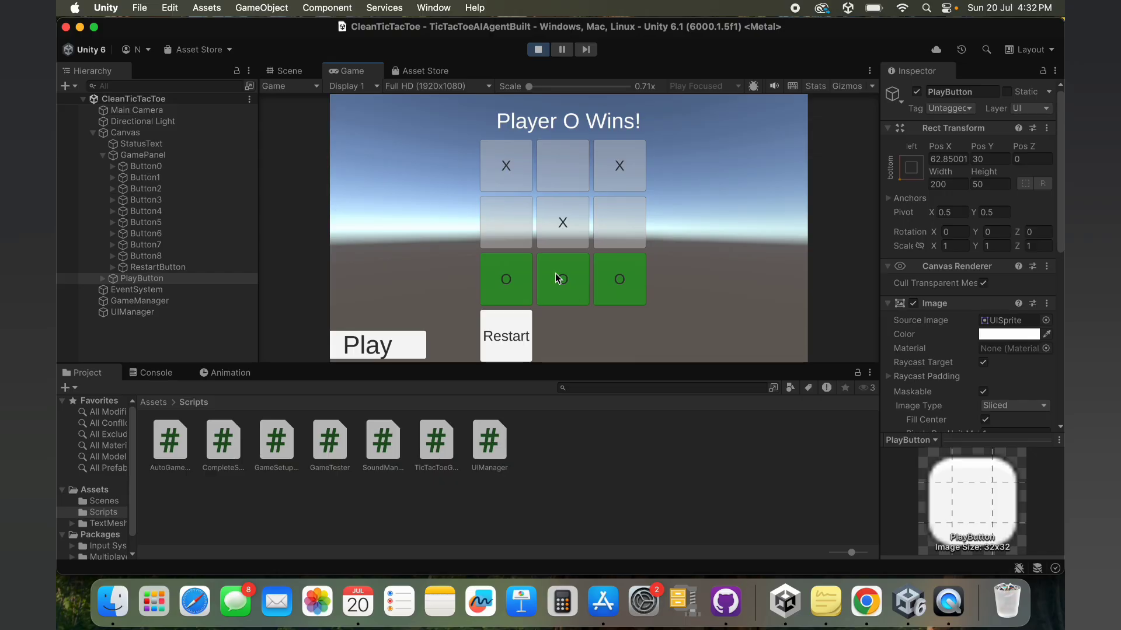
{"action": "left_click", "coordinate": [538, 49]}
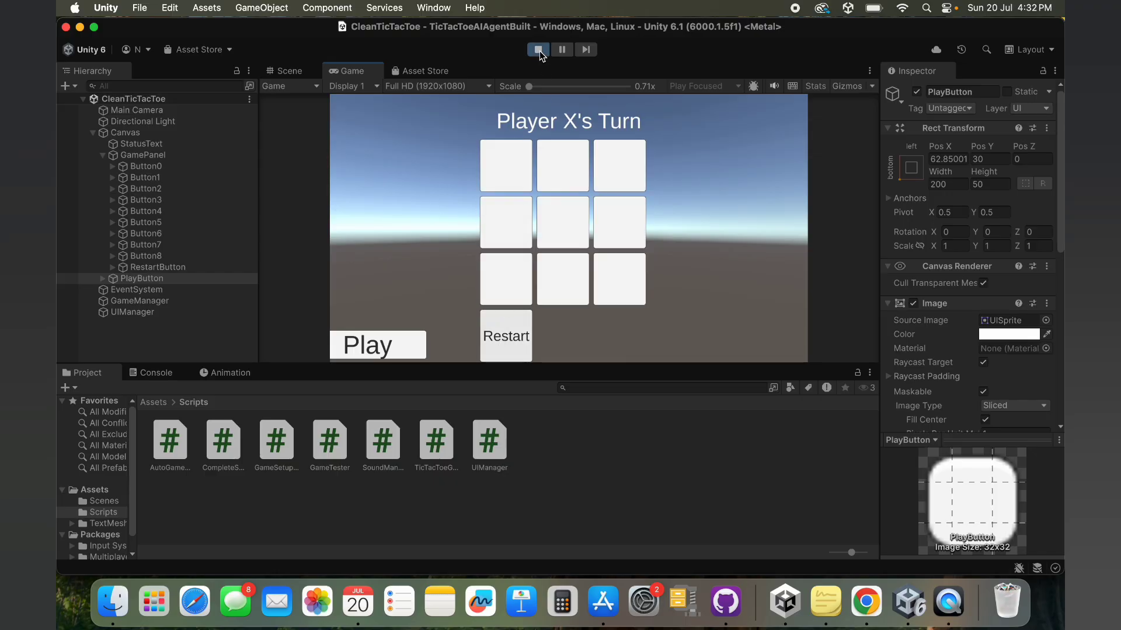
{"action": "left_click", "coordinate": [538, 49]}
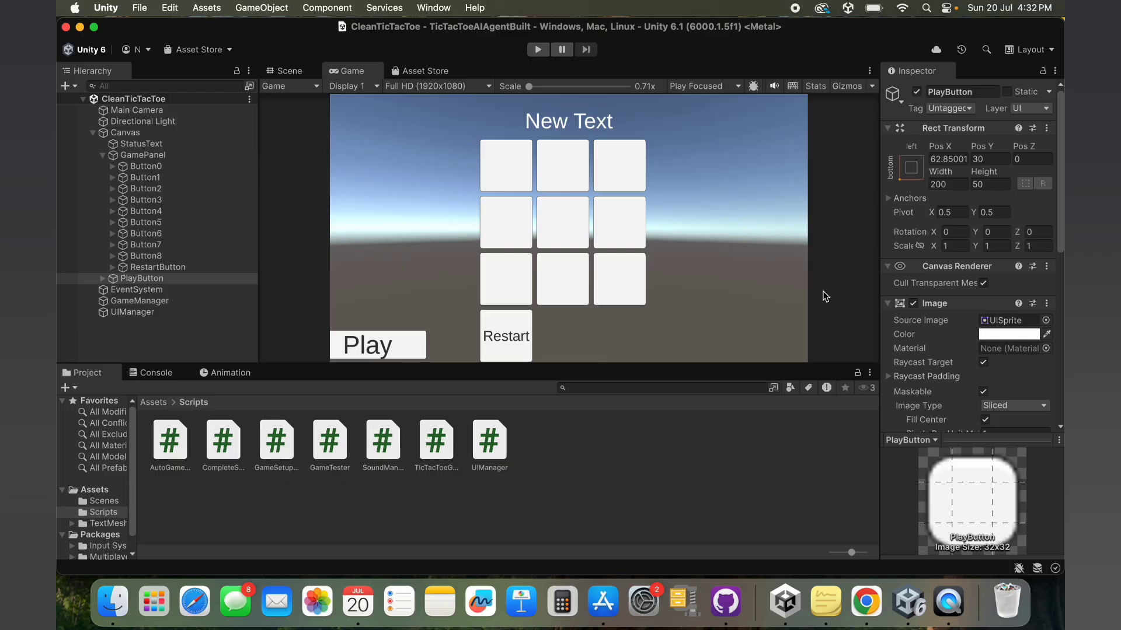
{"action": "mouse_move", "coordinate": [741, 386]}
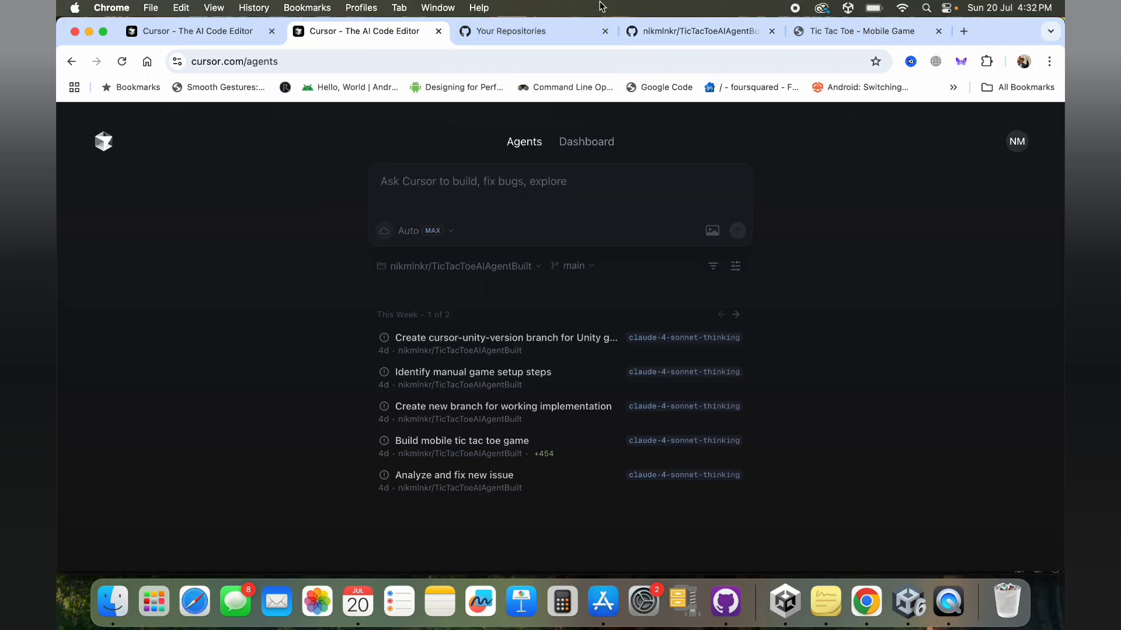
Switch to the browser tab listing the GitHub repositories.
{"action": "left_click", "coordinate": [511, 31]}
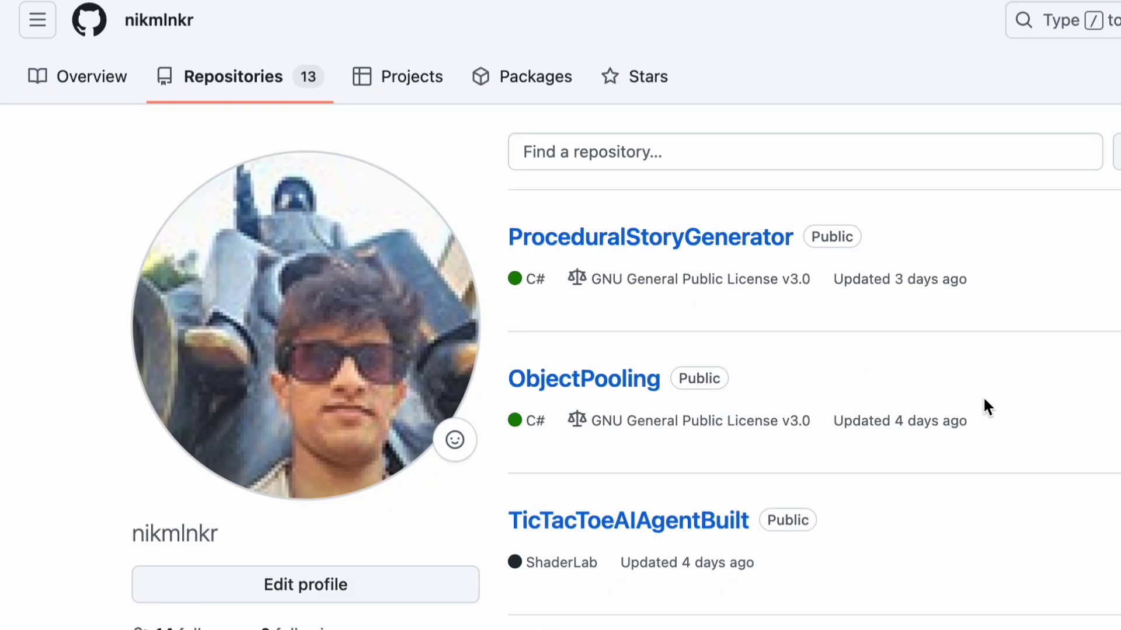
{"action": "mouse_move", "coordinate": [904, 3]}
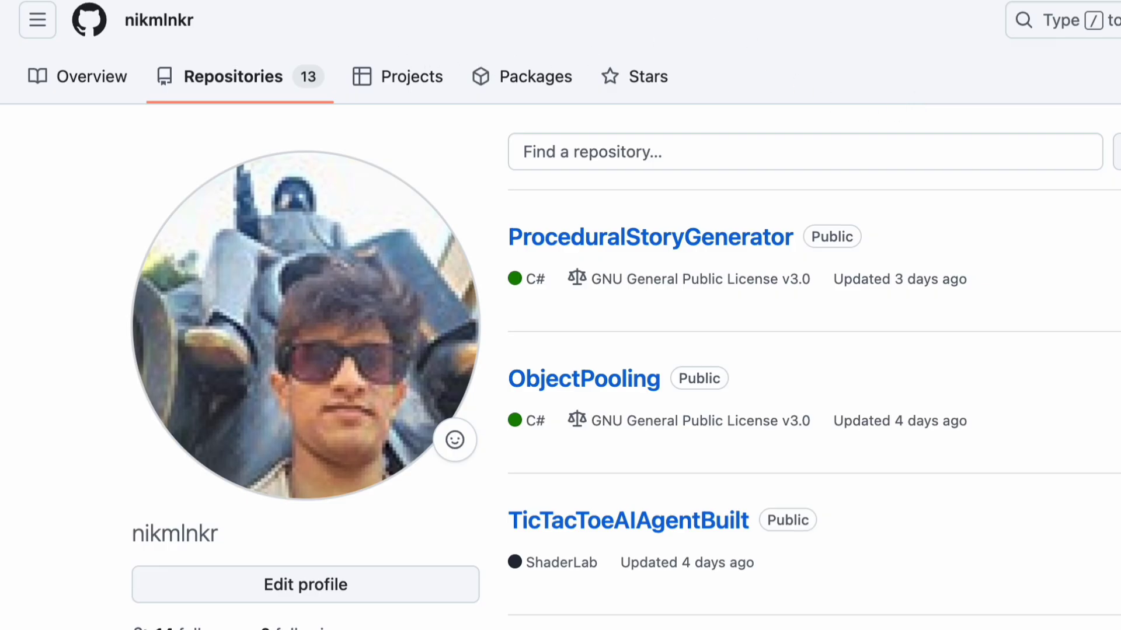
Open TicTacToeAIAgentBuilt from the Your Repositories list.
{"action": "left_click", "coordinate": [627, 520]}
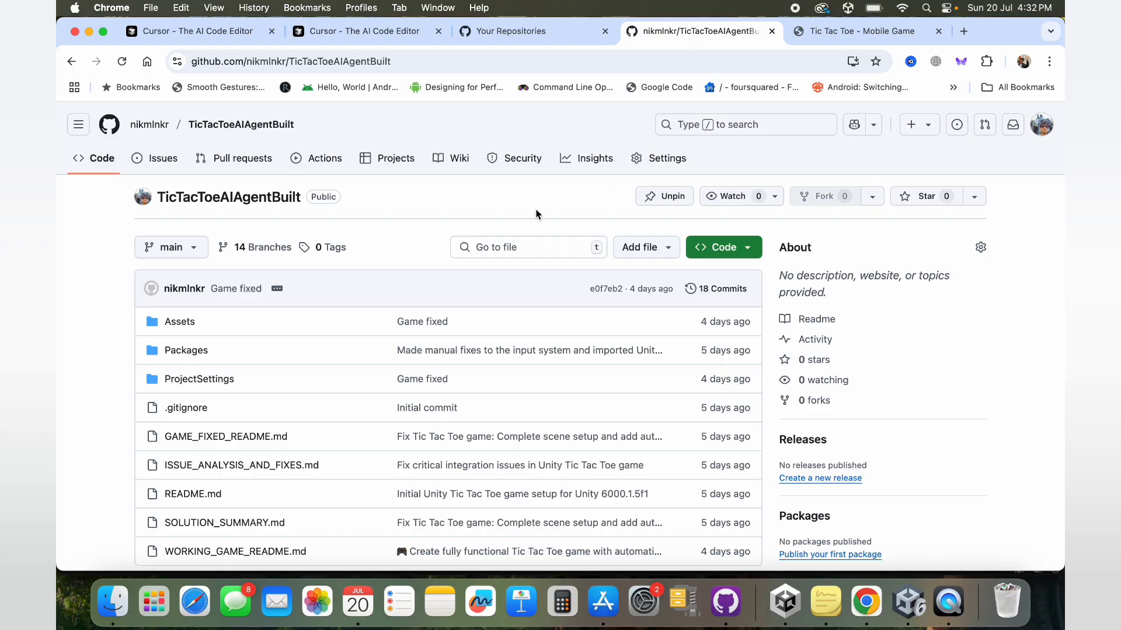
{"action": "mouse_move", "coordinate": [595, 158]}
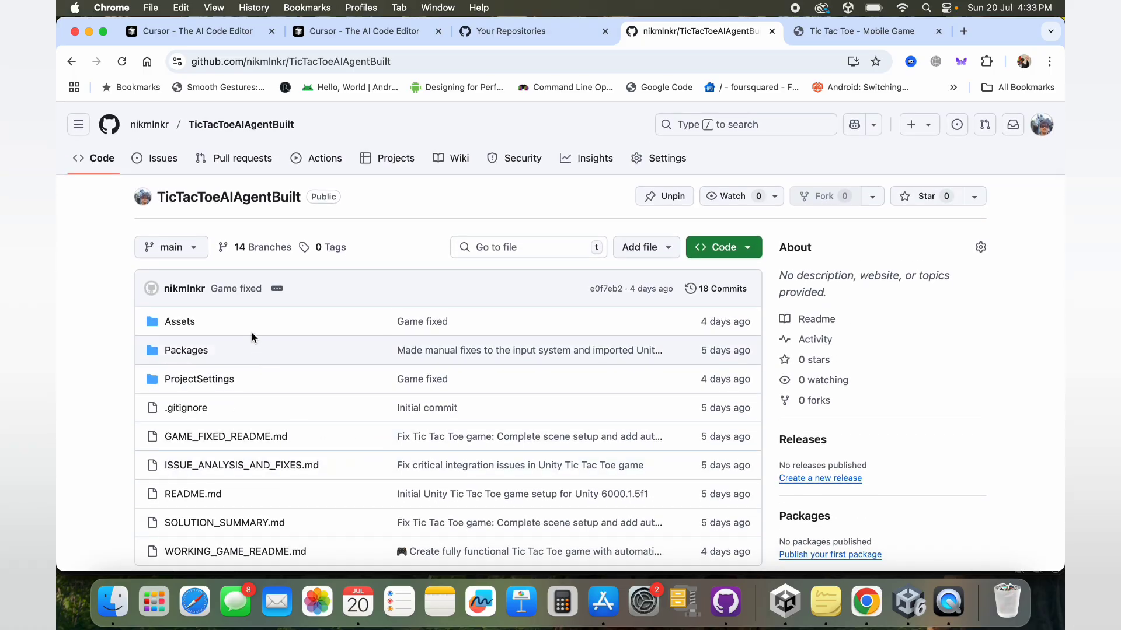
Scroll the repository page down to the README and the Contributors sidebar.
{"action": "scroll", "scroll_direction": "down", "scroll_amount": 3}
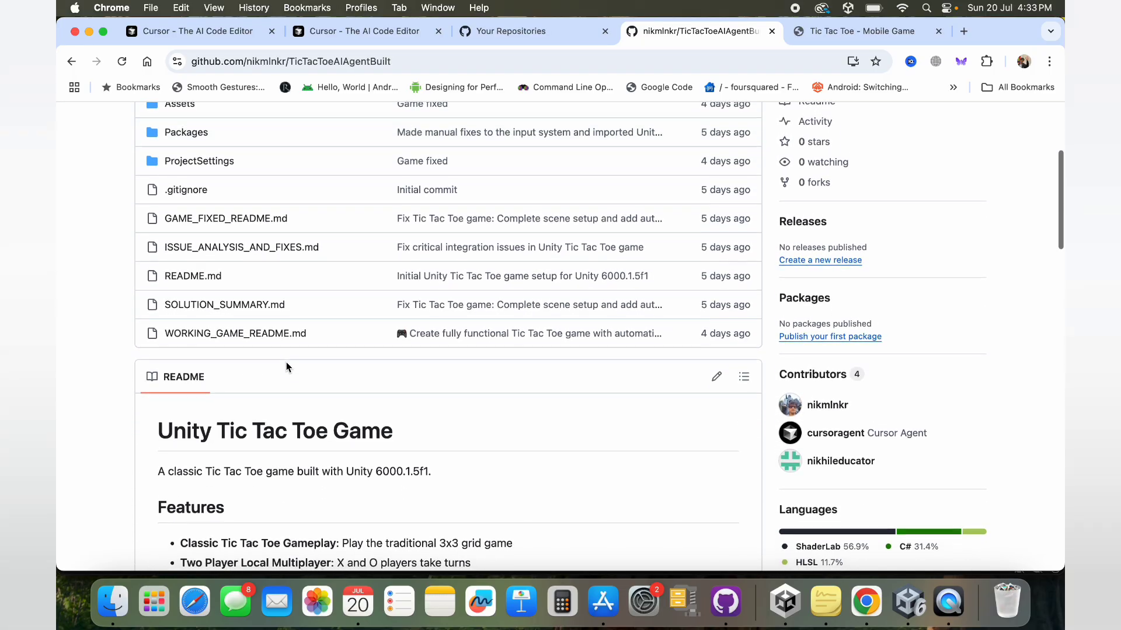
{"action": "scroll", "scroll_direction": "down", "scroll_amount": 3}
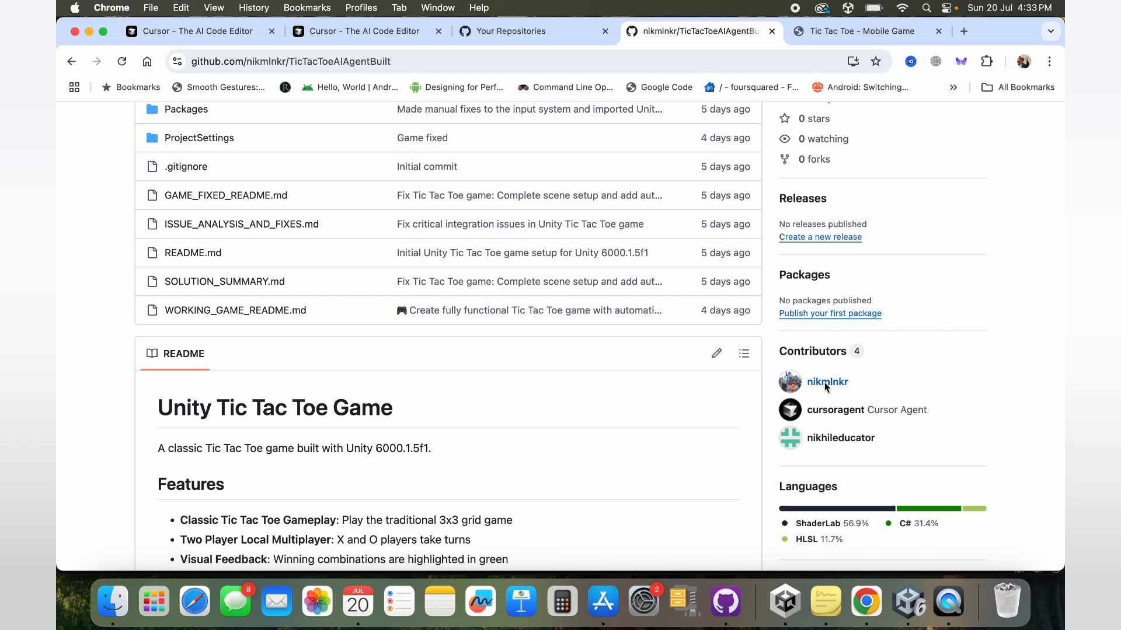
{"action": "mouse_move", "coordinate": [840, 367]}
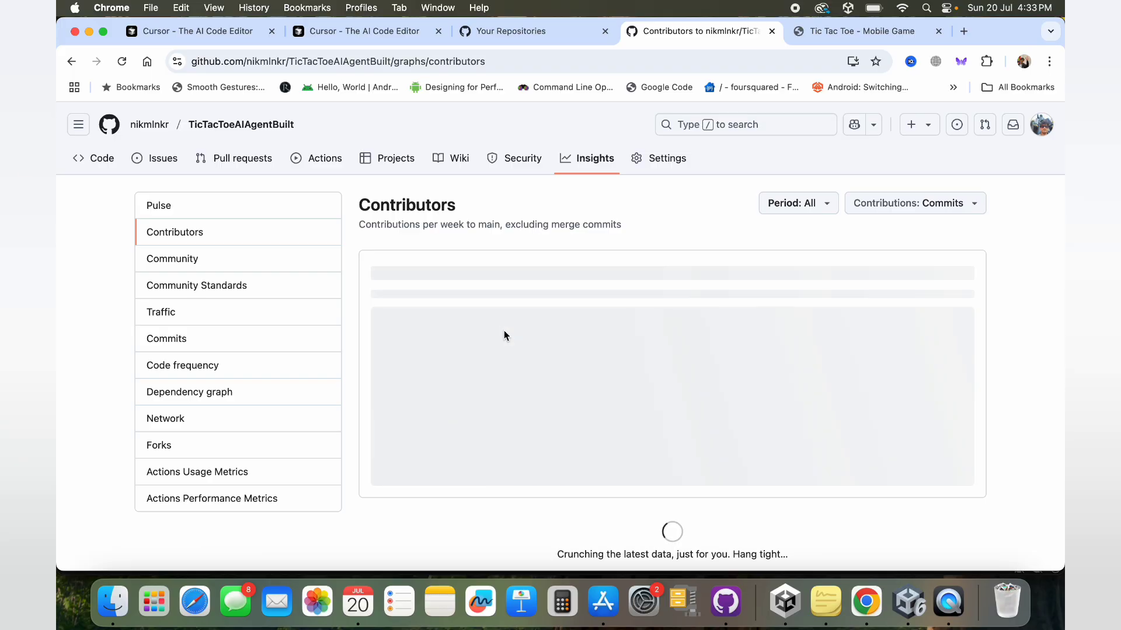
{"action": "mouse_move", "coordinate": [509, 347]}
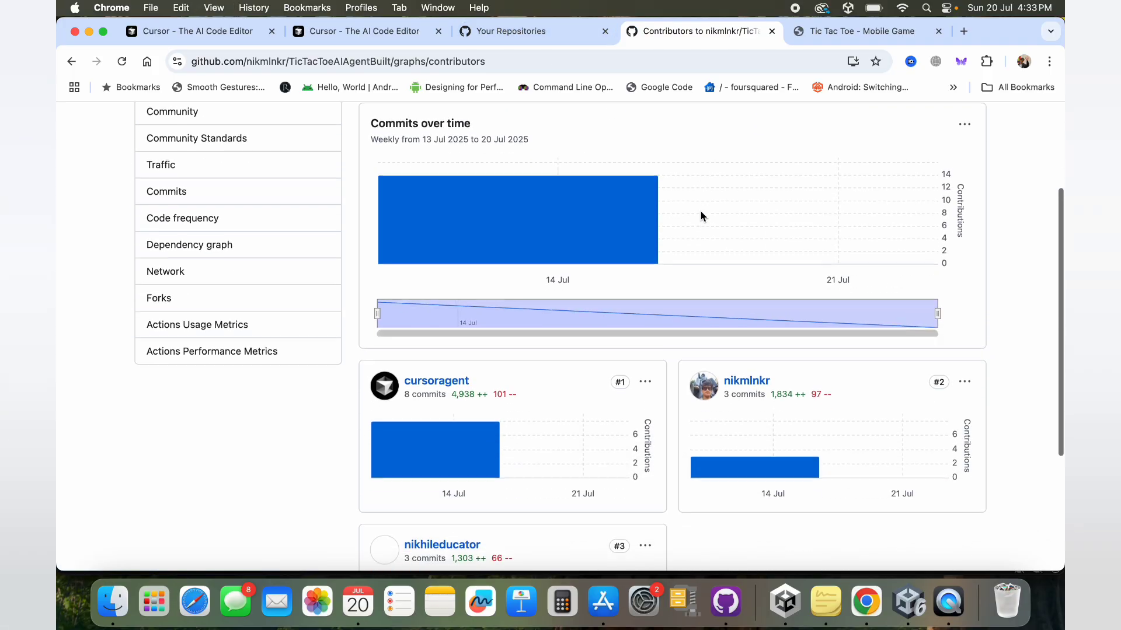
Review the contributor commit graphs (cursoragent leads with 8), then return to the TicTacToeAIAgentBuilt code page.
{"action": "scroll", "scroll_direction": "down", "scroll_amount": 3}
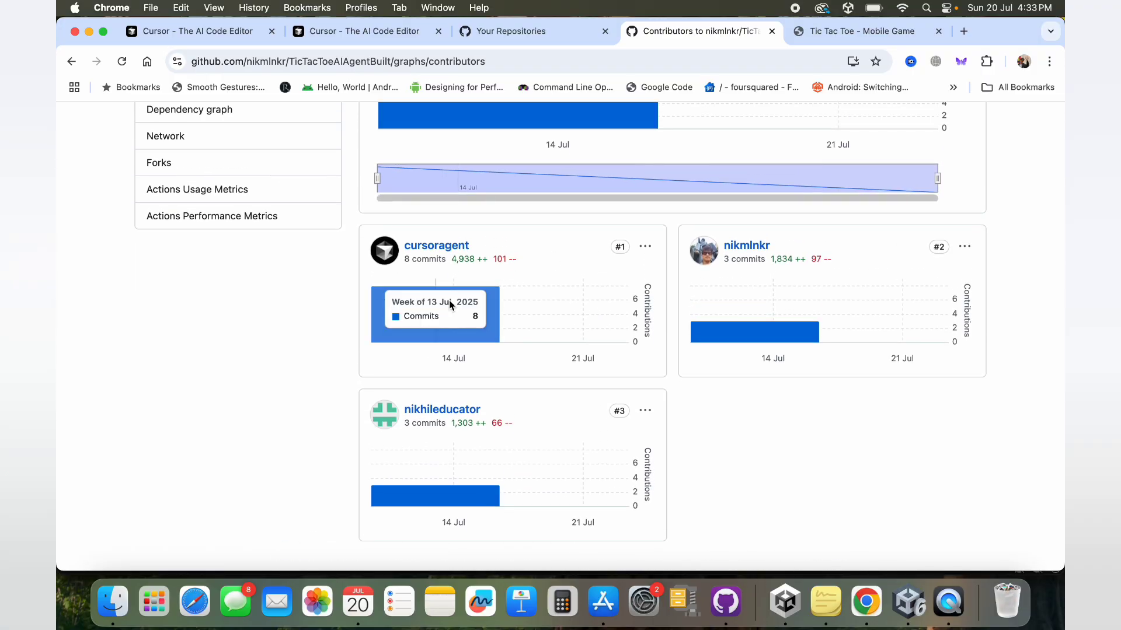
{"action": "mouse_move", "coordinate": [754, 332]}
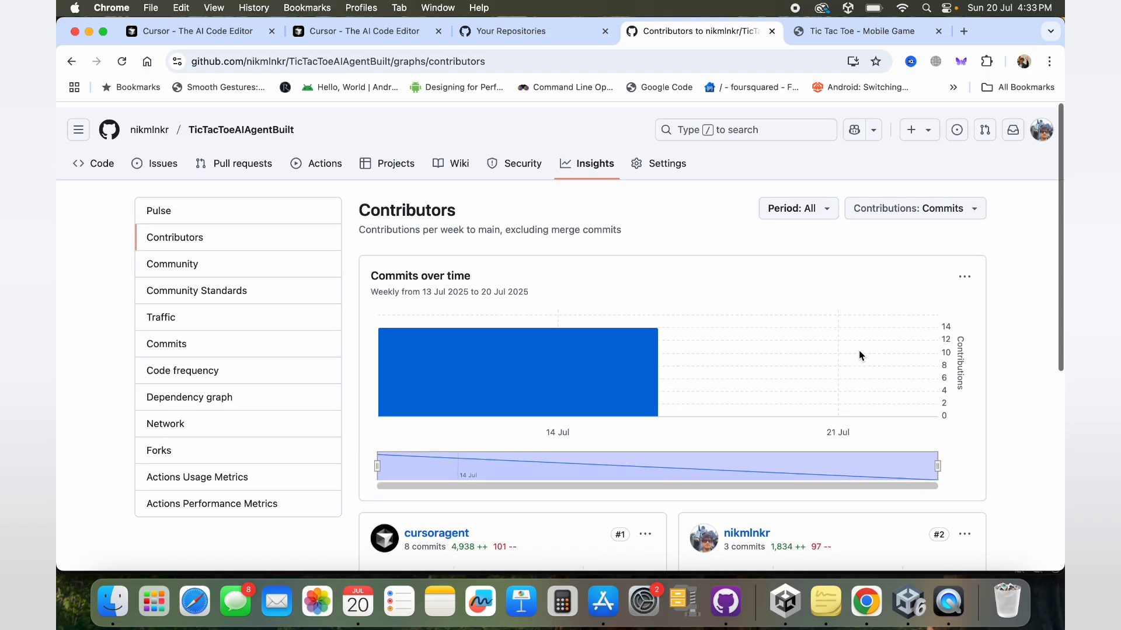
{"action": "scroll", "scroll_direction": "down", "scroll_amount": 3}
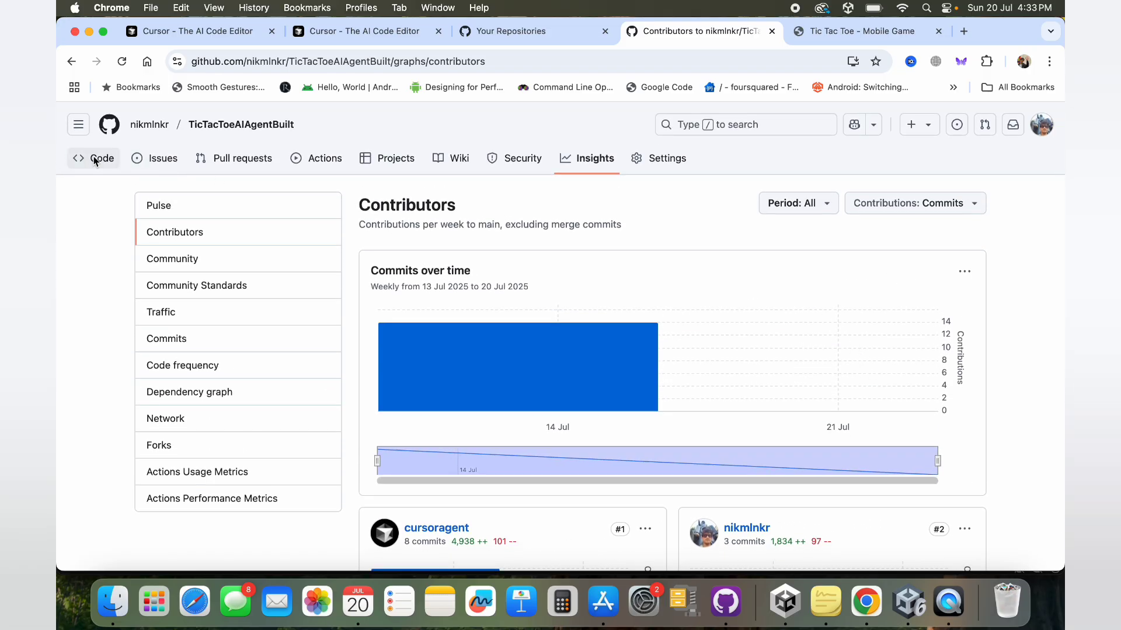
{"action": "left_click", "coordinate": [102, 159]}
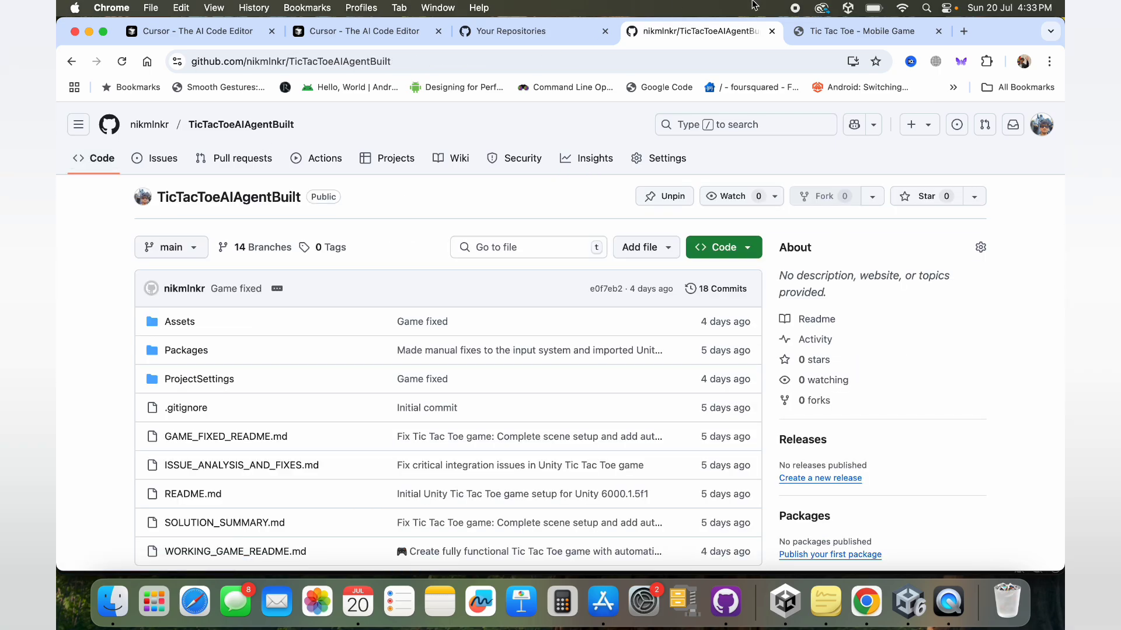
{"action": "mouse_move", "coordinate": [793, 7]}
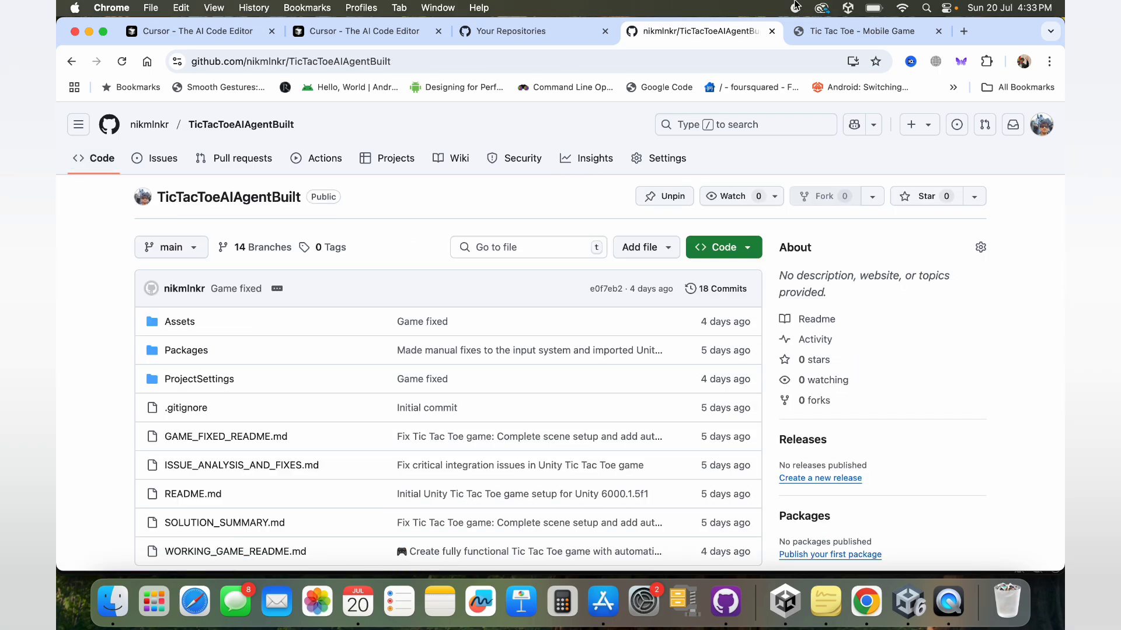